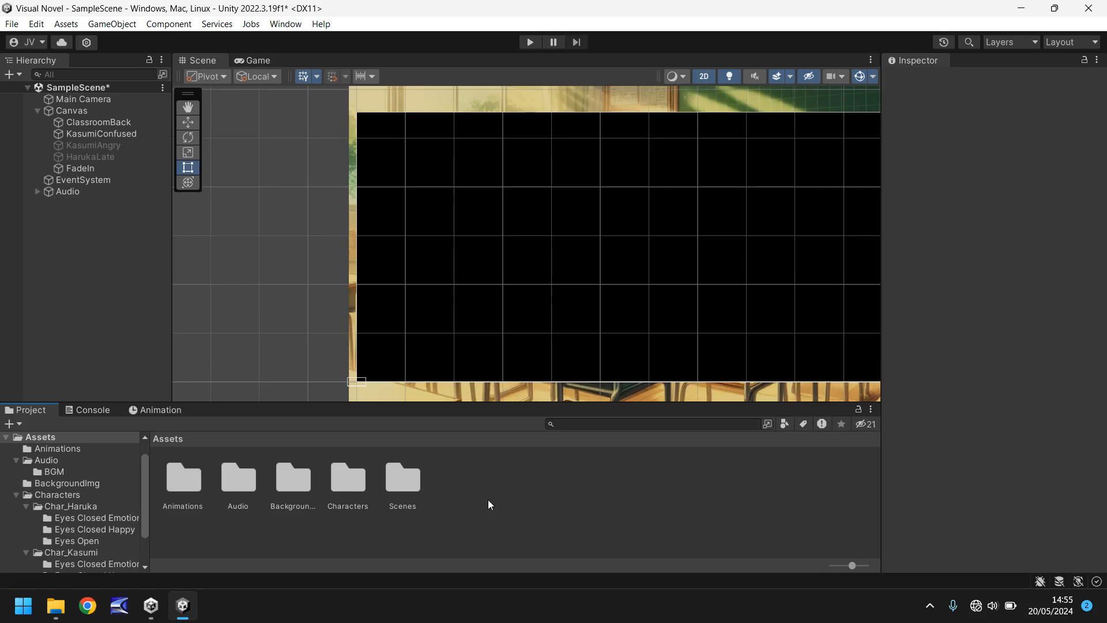
Create a Scripts folder under Assets with a Scene01 subfolder and enter it.
click(40, 436)
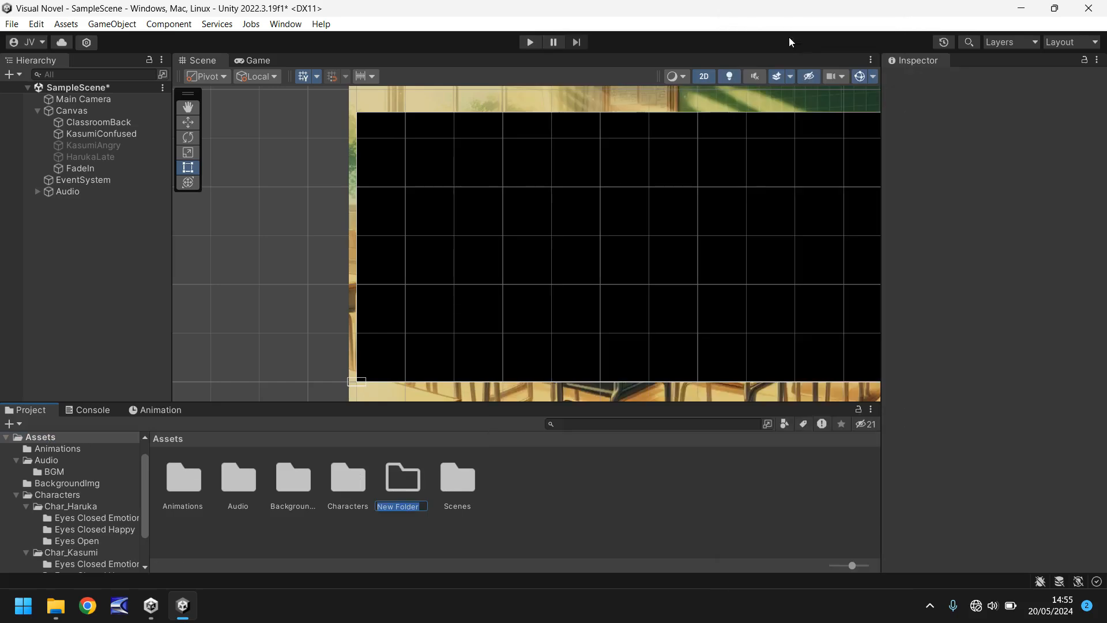
text(Scripts)
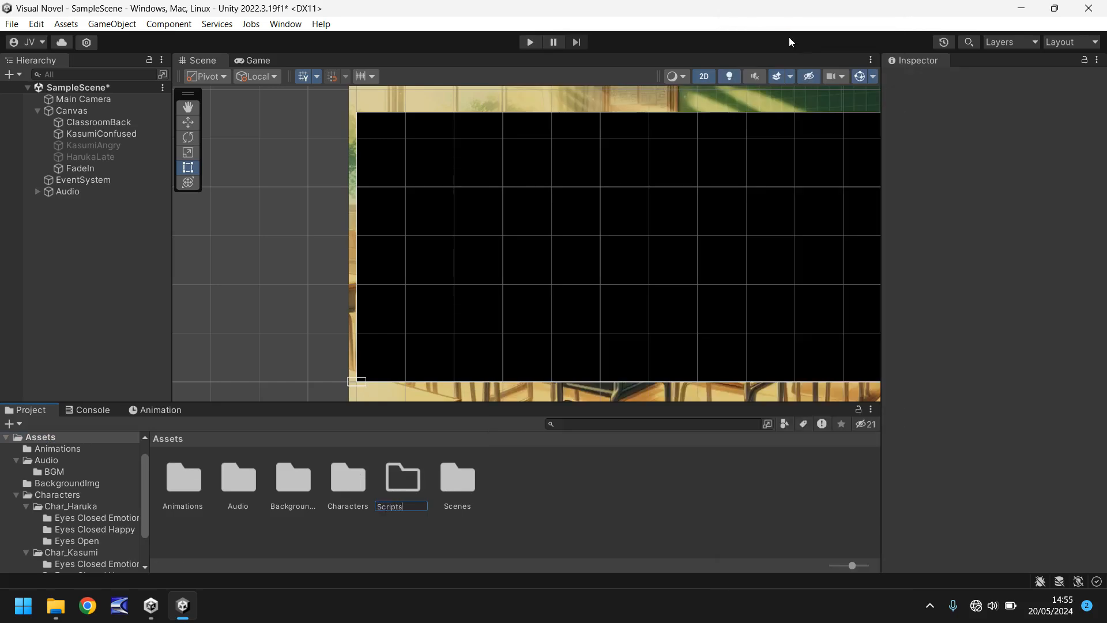
double_click(401, 477)
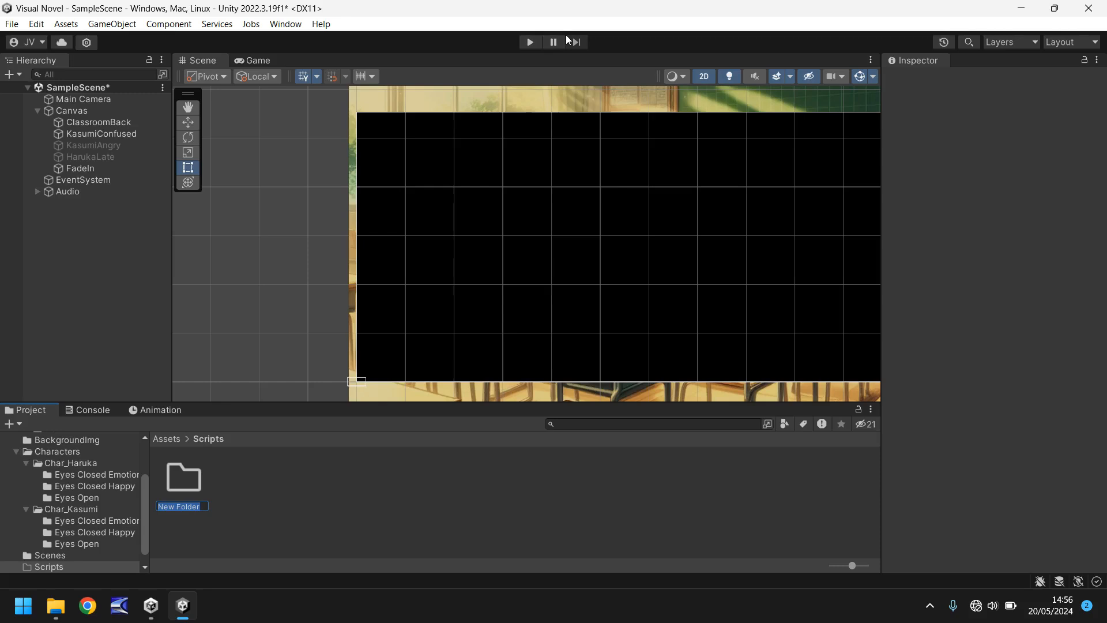
text(s)
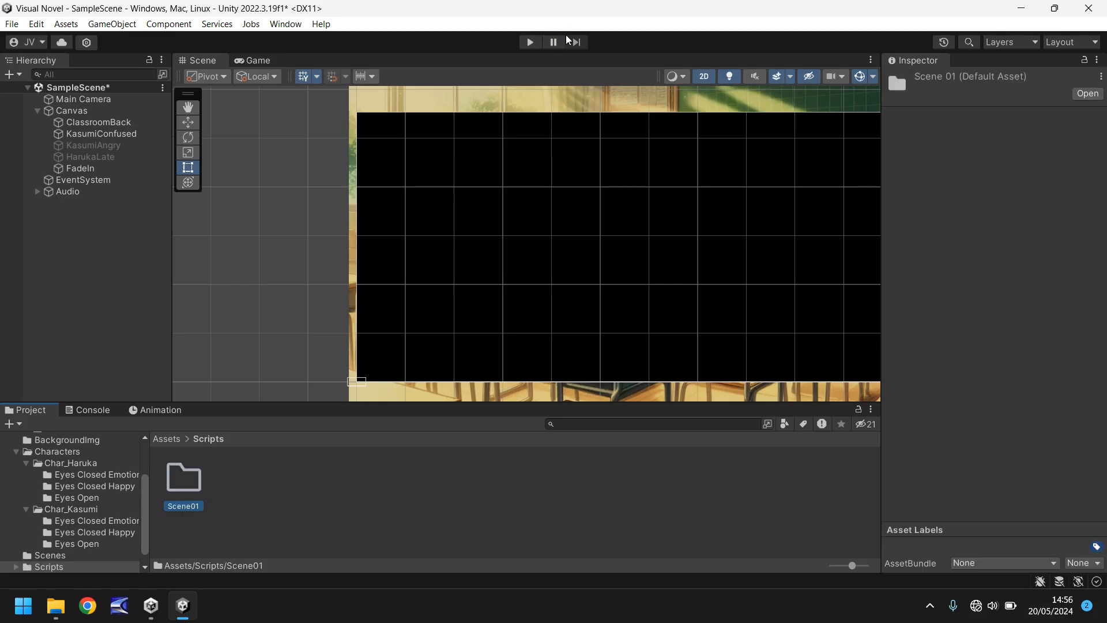
double_click(183, 482)
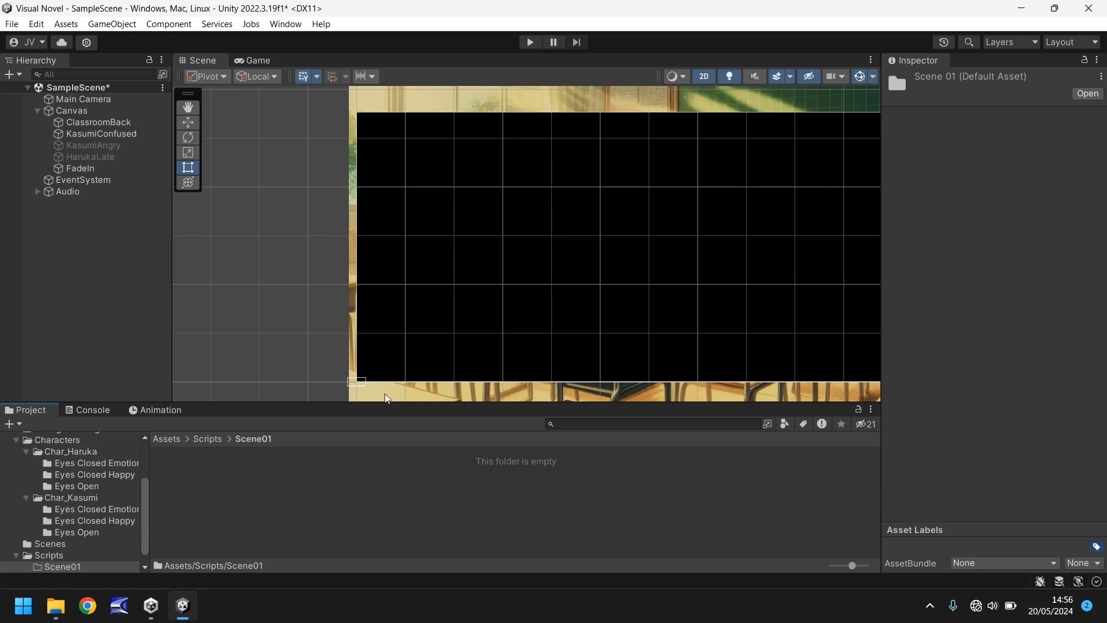
mouse_move(301, 506)
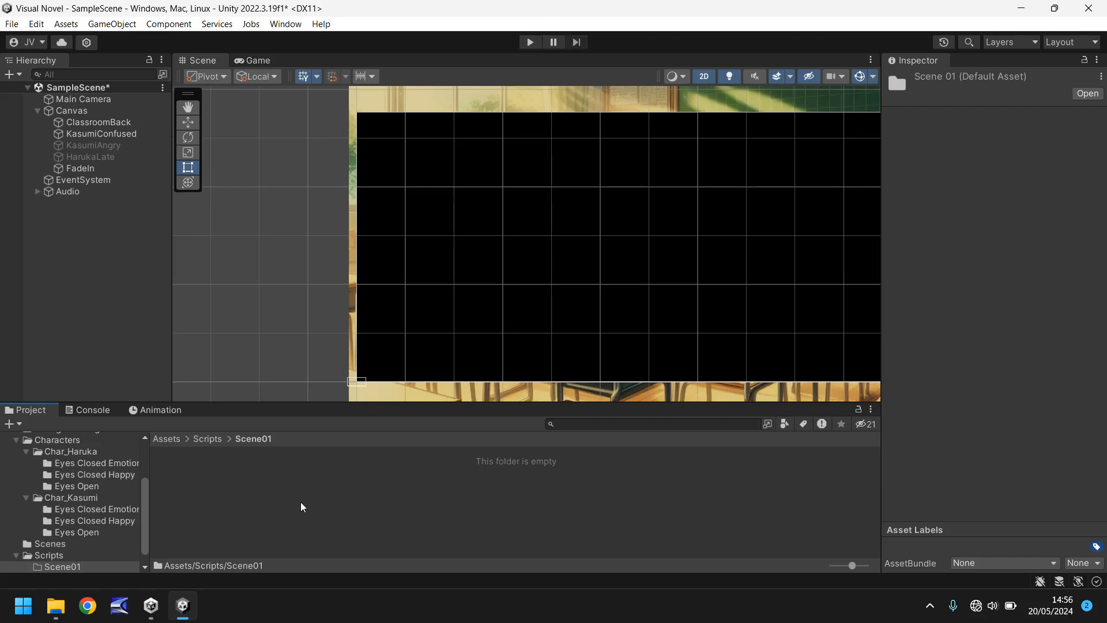
mouse_move(256, 500)
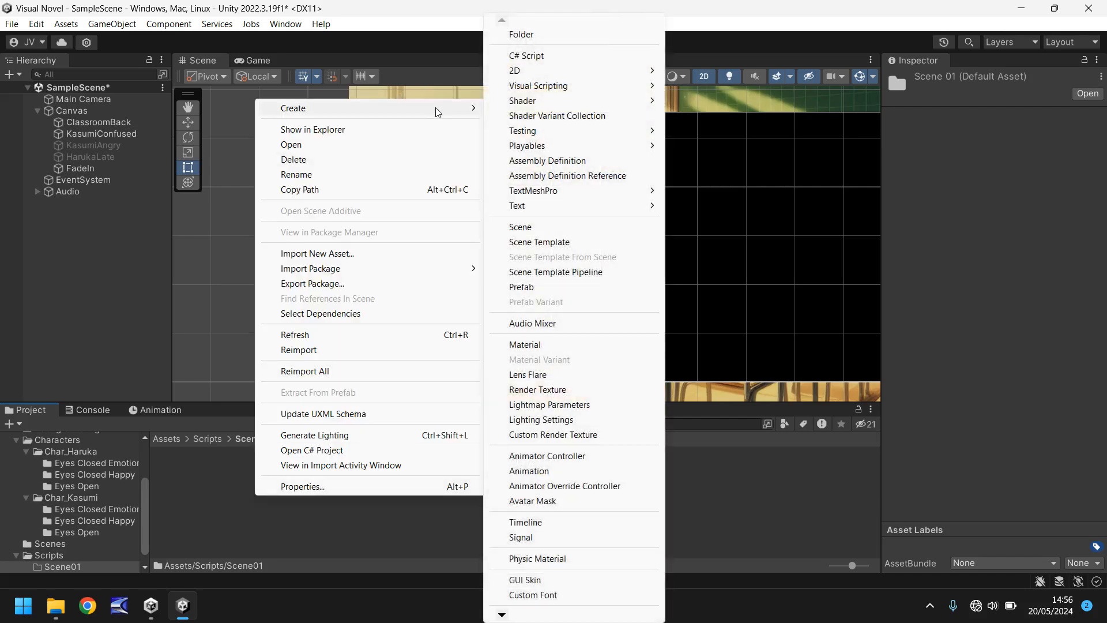
Create a new C# script in Scene01 and begin naming it 'Scene...'.
click(526, 56)
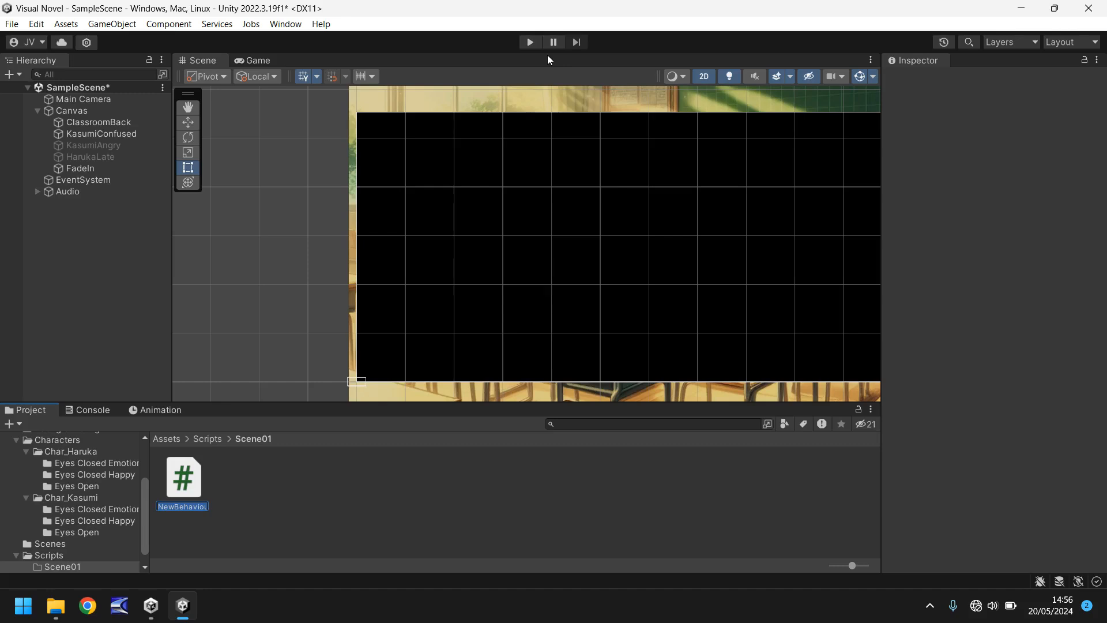
text(Scene)
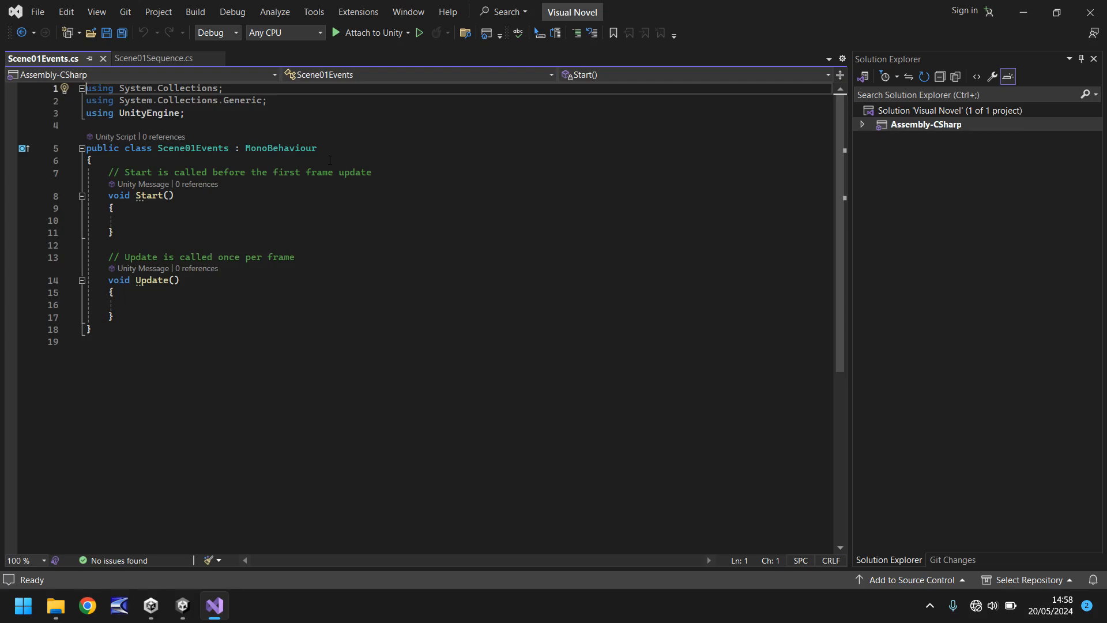
mouse_move(138, 276)
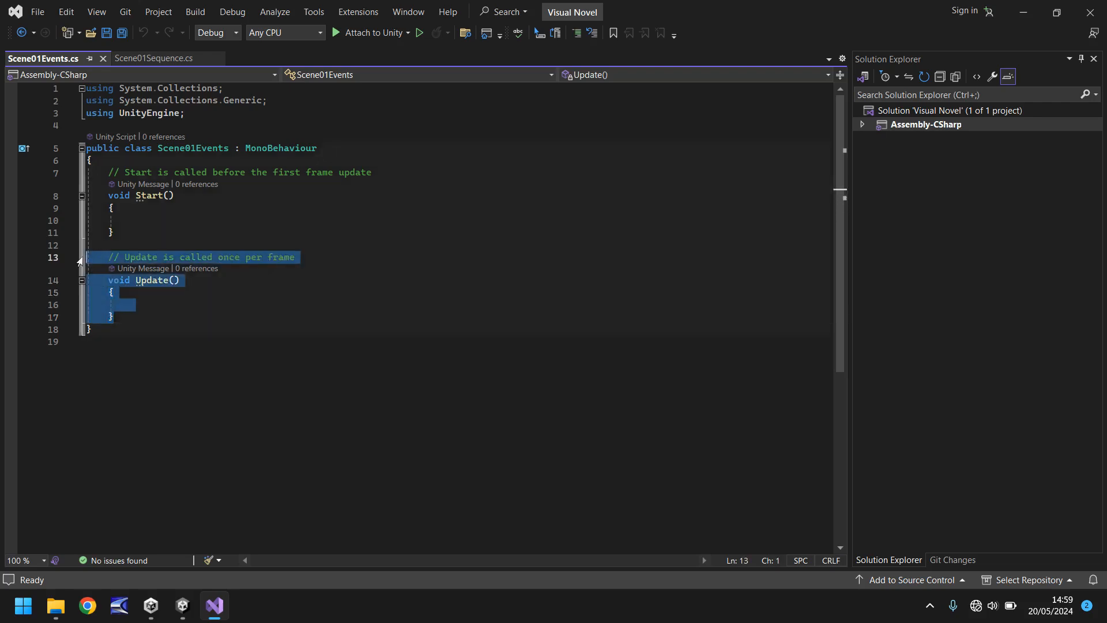
Replace Update with an empty IEnumerator EventStarter() coroutine and save Scene01Events.cs.
key(Delete)
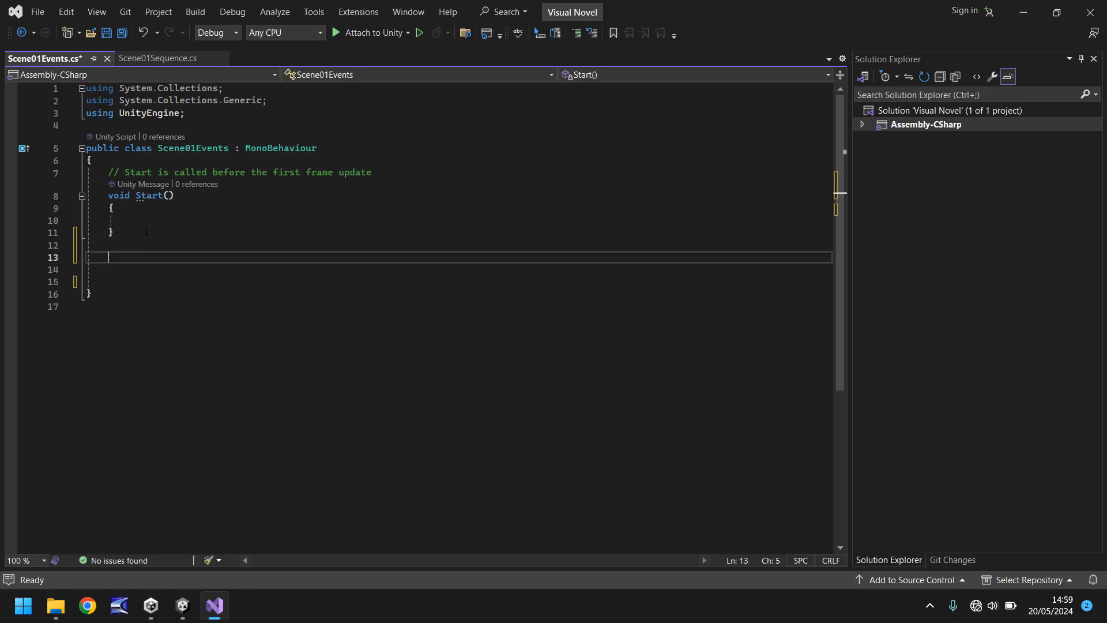
text(ie)
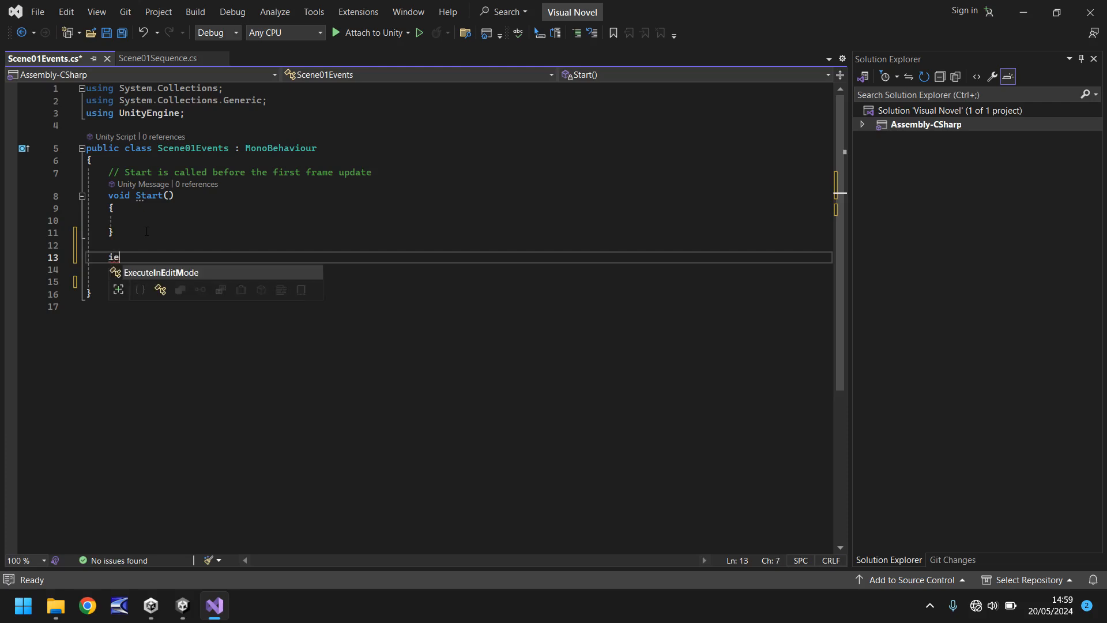
text(ndexer)
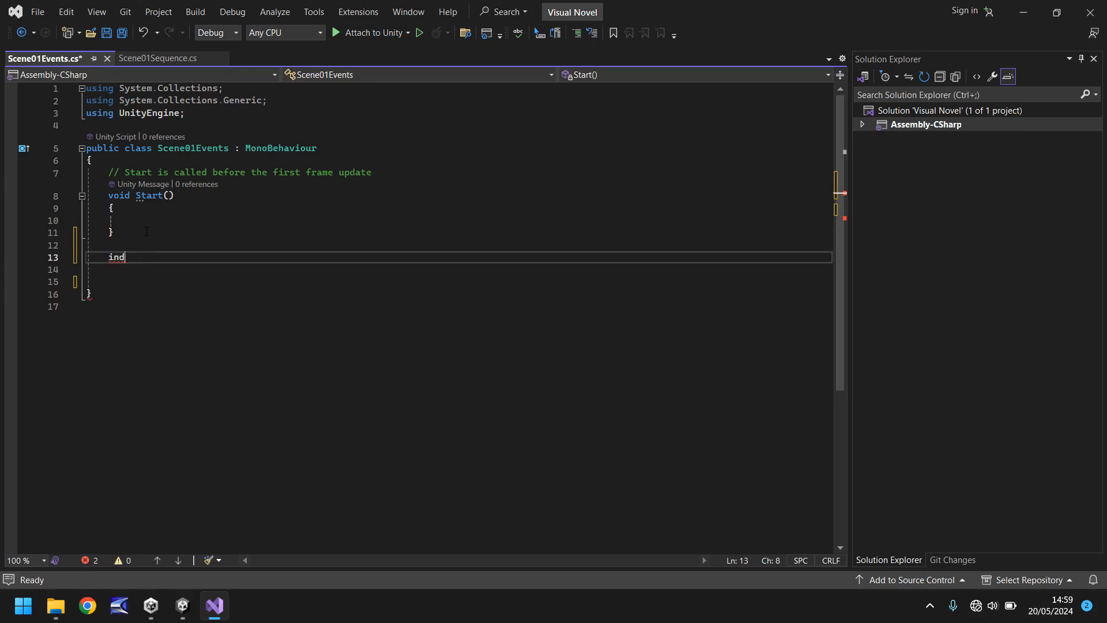
key(Backspace)
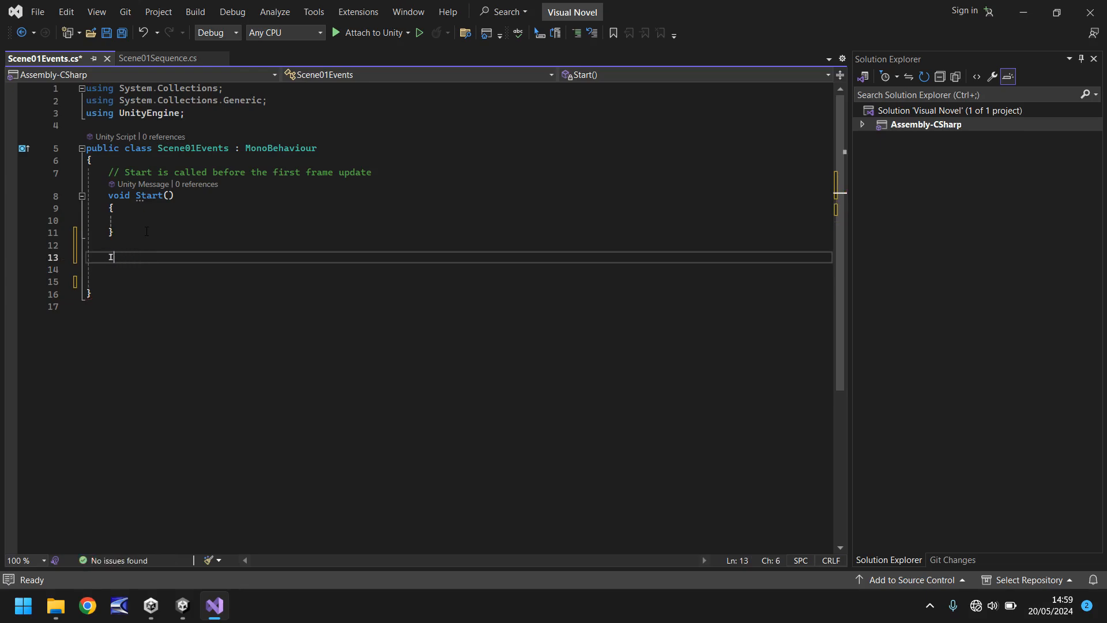
text(IEnumerator)
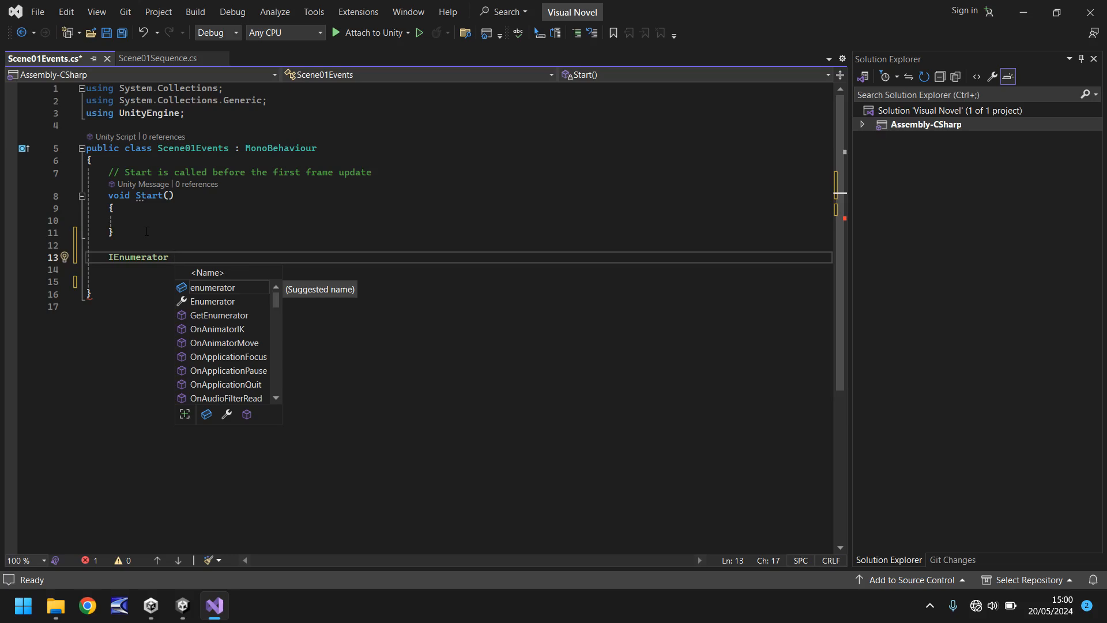
text(Event)
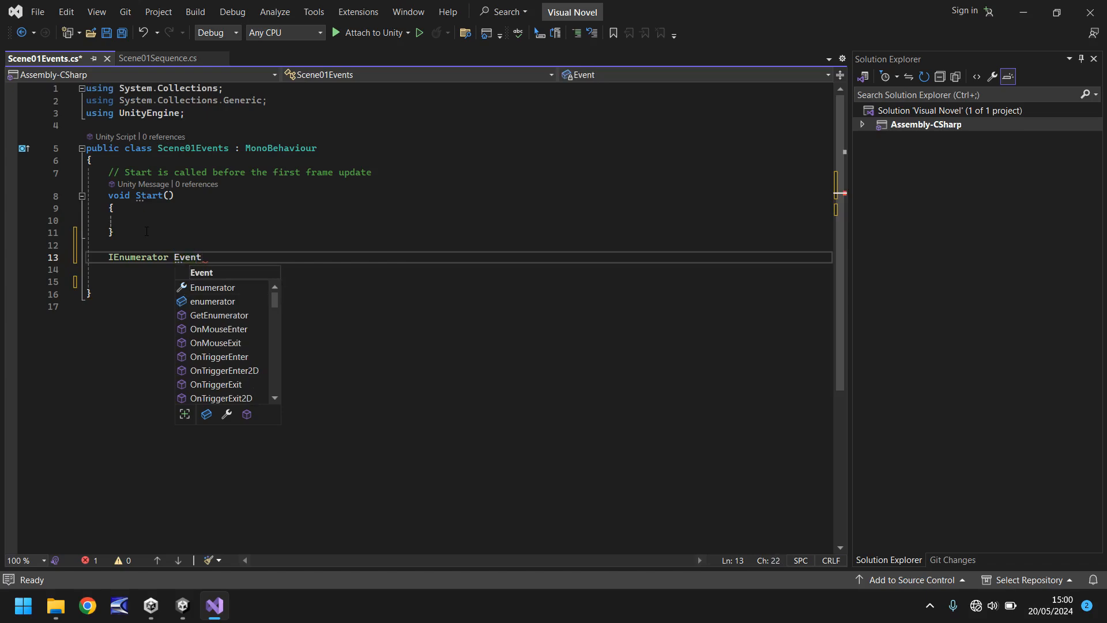
text(Start)
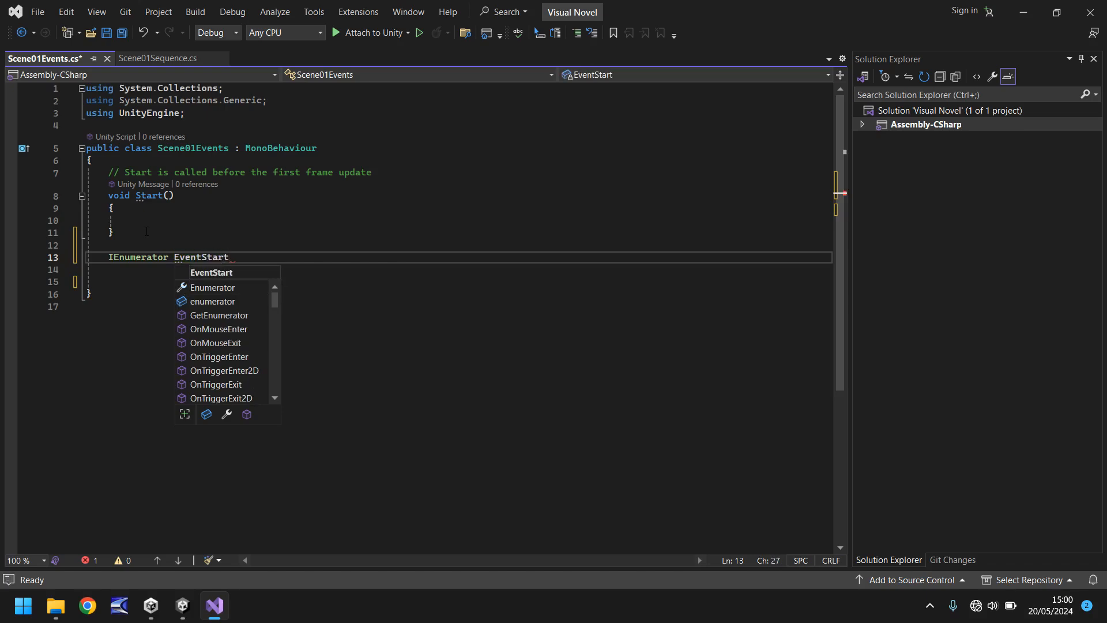
text(())
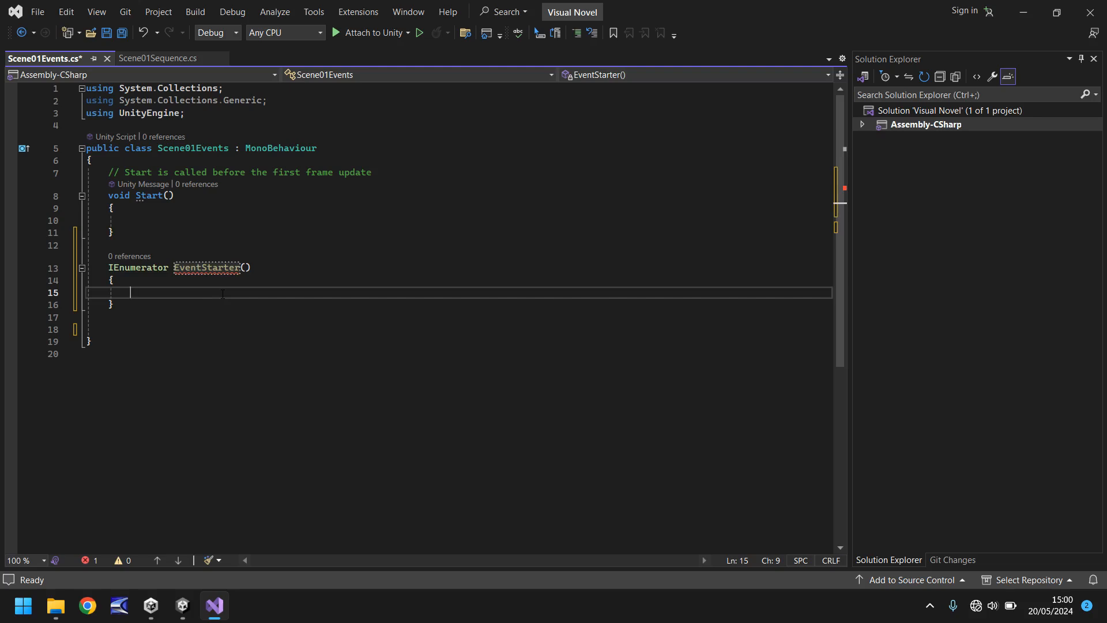
key(ctrl+s)
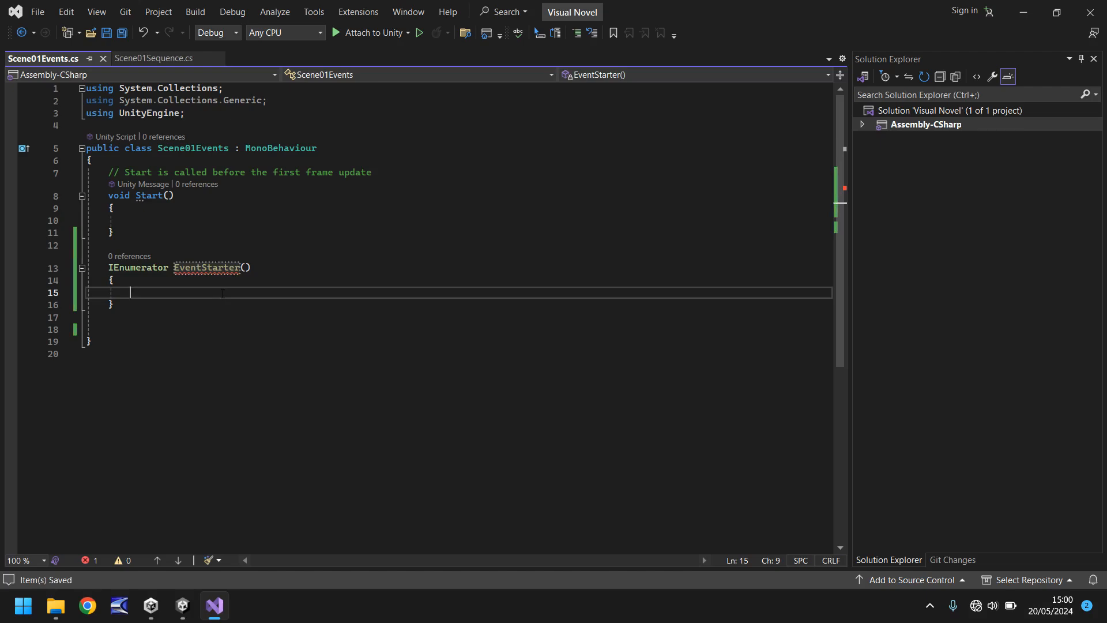
Switch to Unity and view the CS0161 'not all code paths return a value' console error.
click(150, 606)
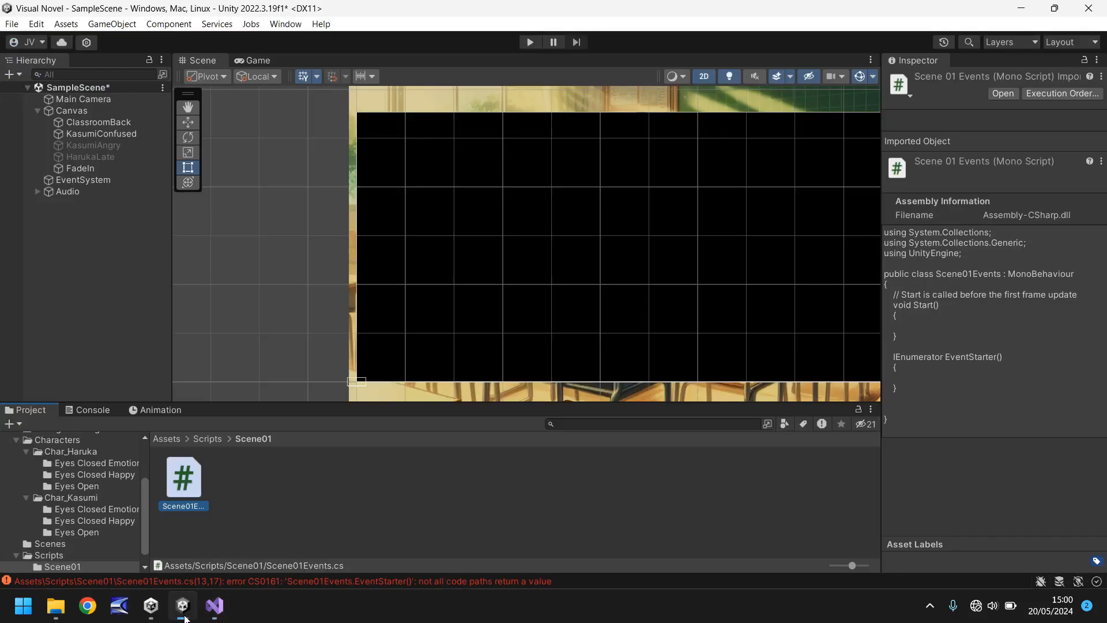
click(88, 410)
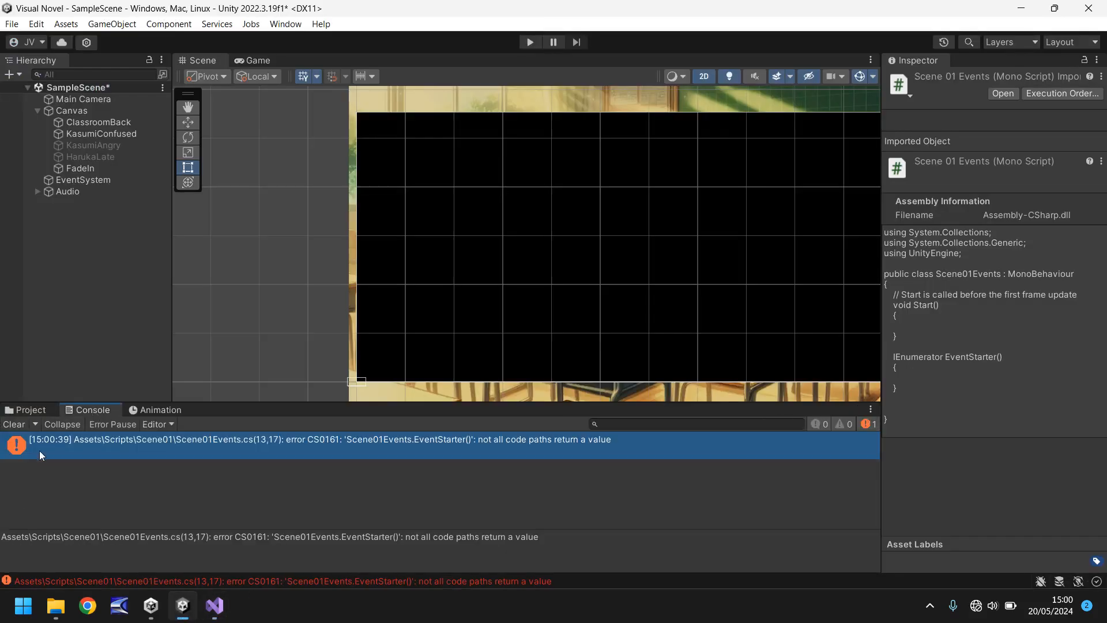
mouse_move(553, 453)
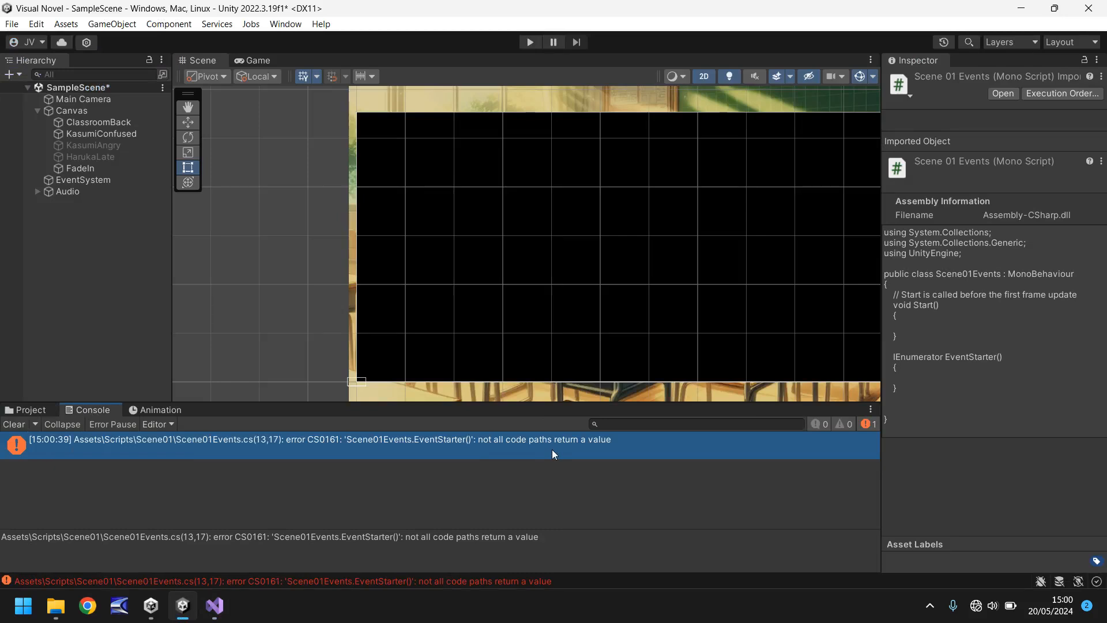
click(29, 410)
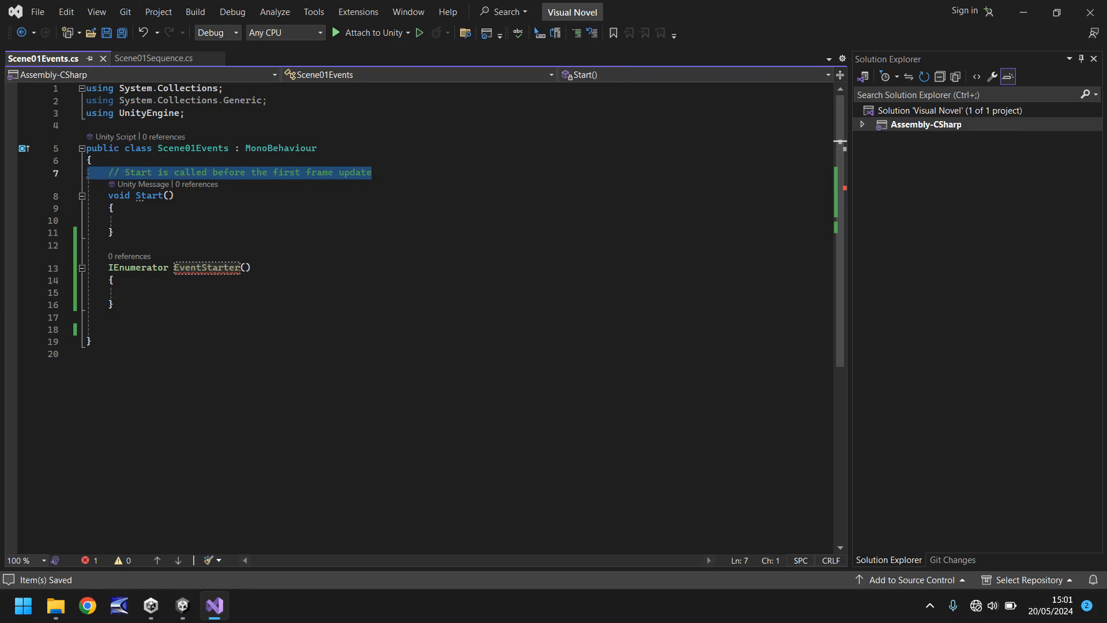
Declare a public GameObject fadeScreenIn field above Start, removing the template comment.
key(Delete)
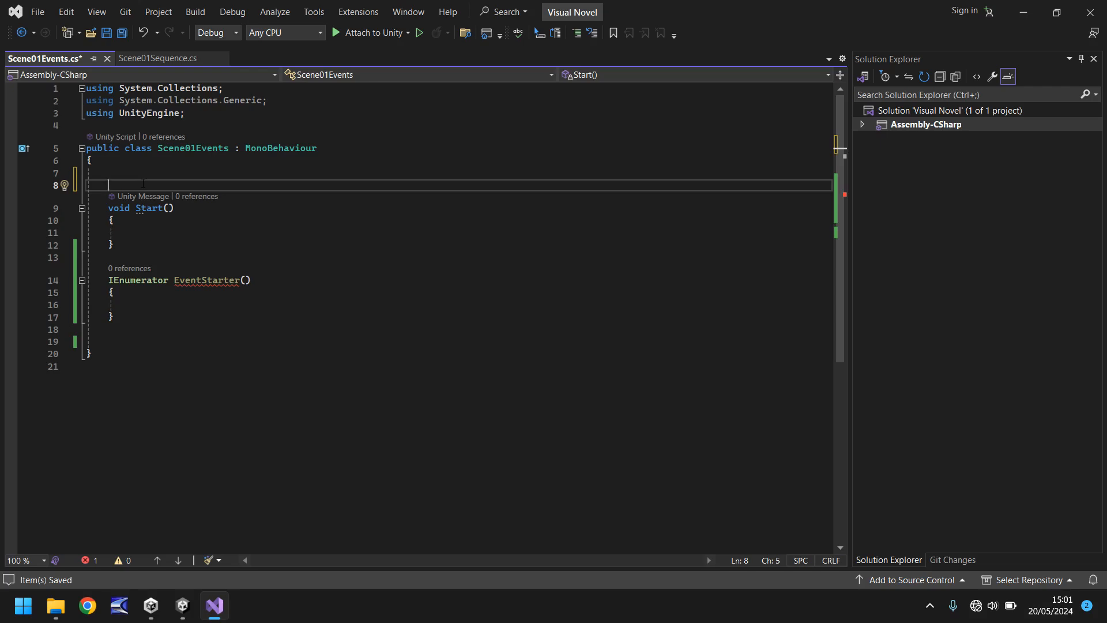
text(public GameObject)
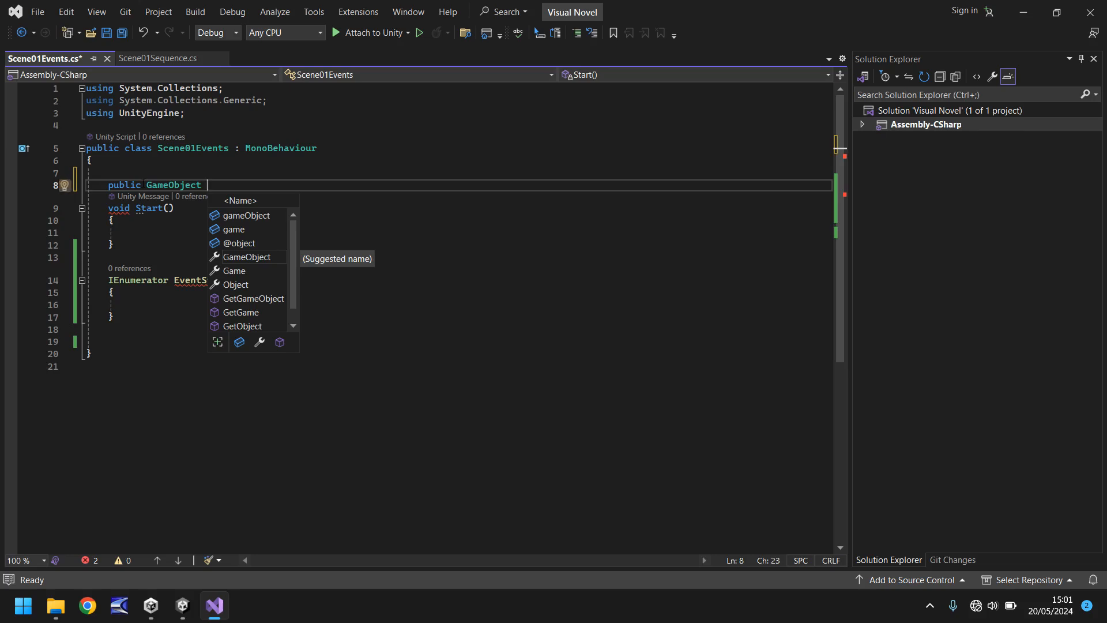
text(fa)
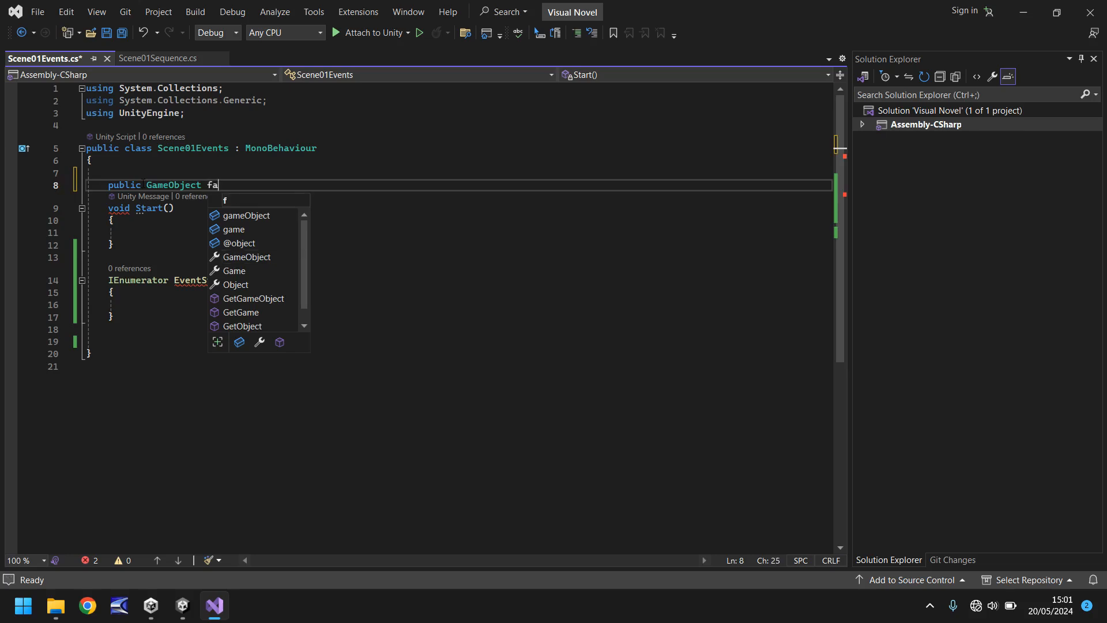
text(deScree)
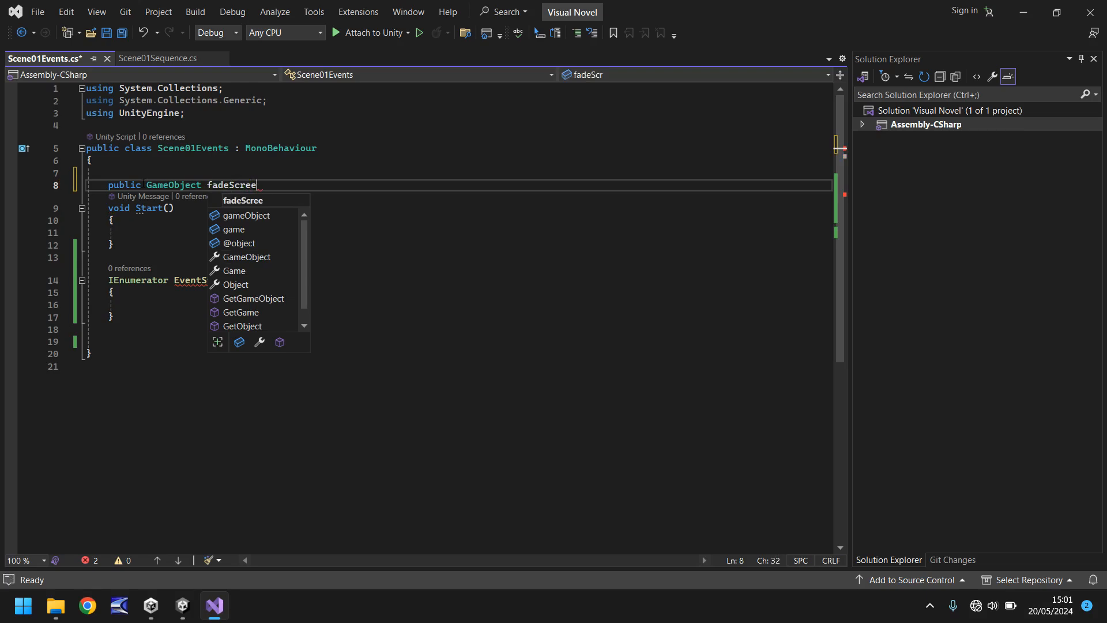
text(nIn)
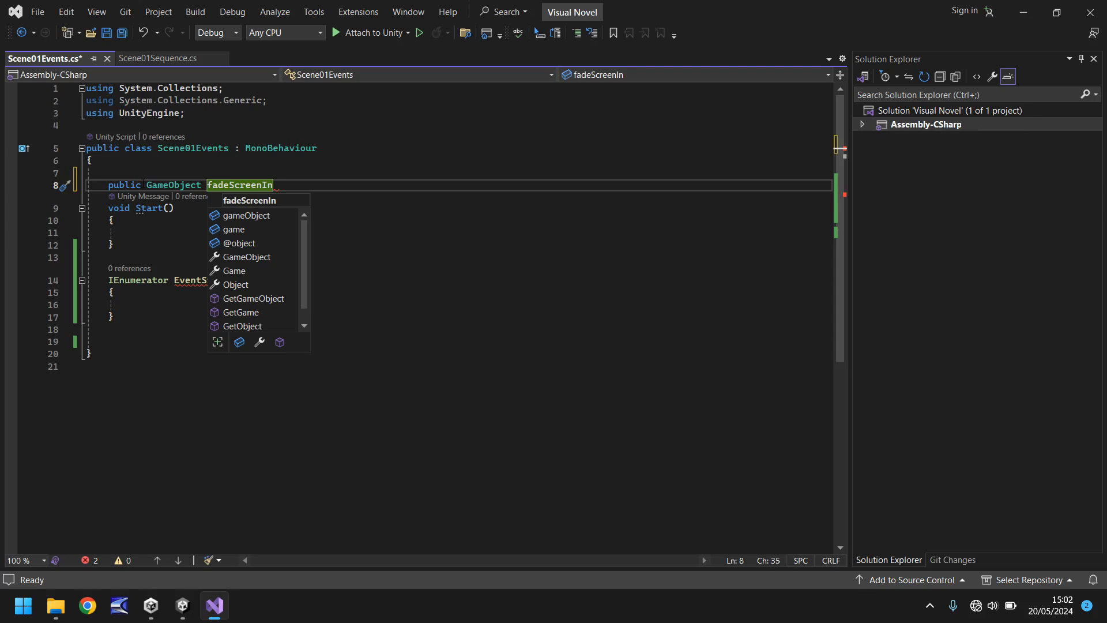
text(;)
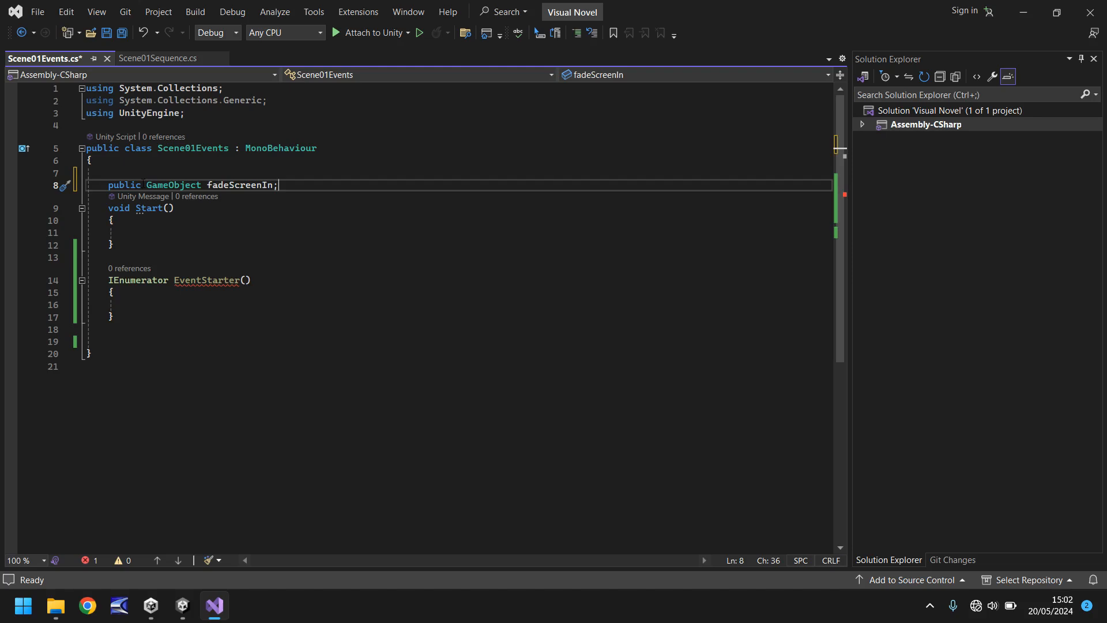
text(public GameObject fadeScreenOut;)
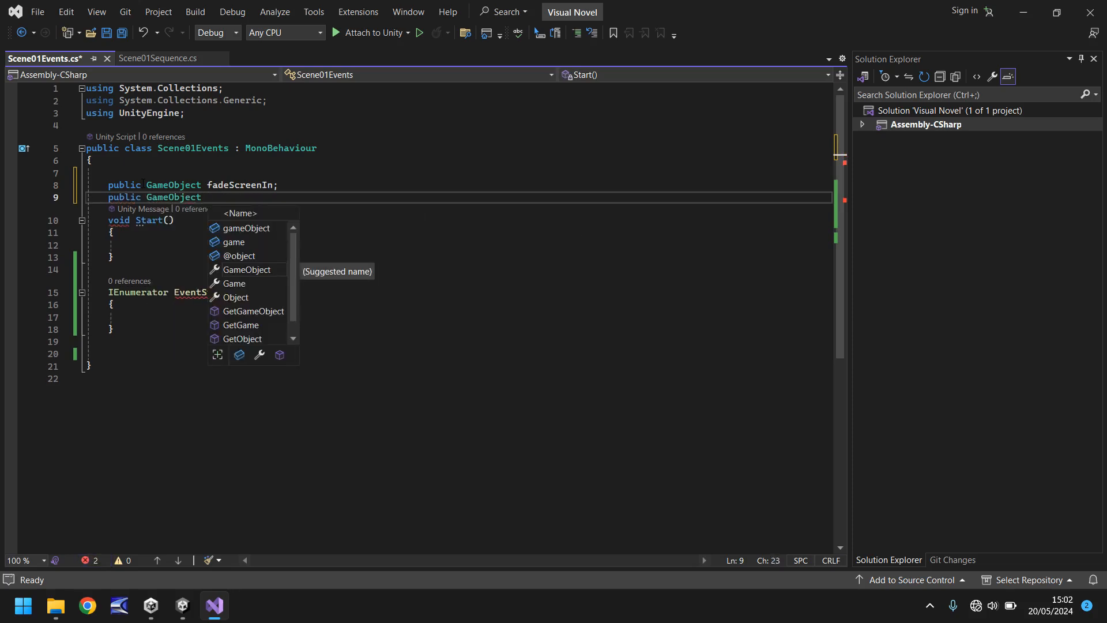
Declare public GameObject fields charKasumi and charHaruka.
text(ch)
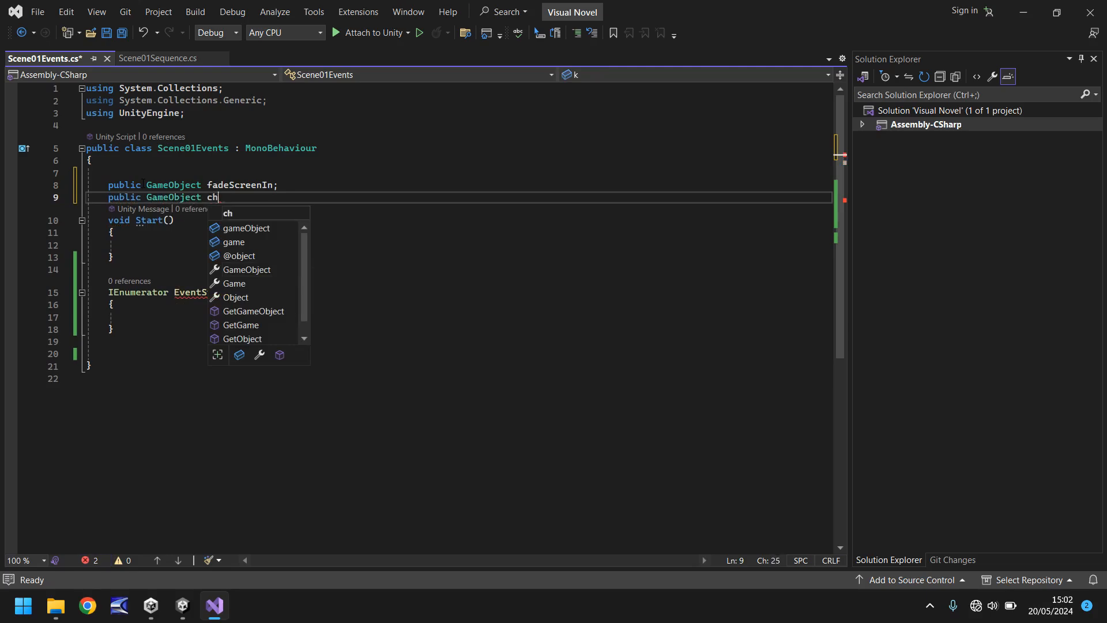
text(ar)
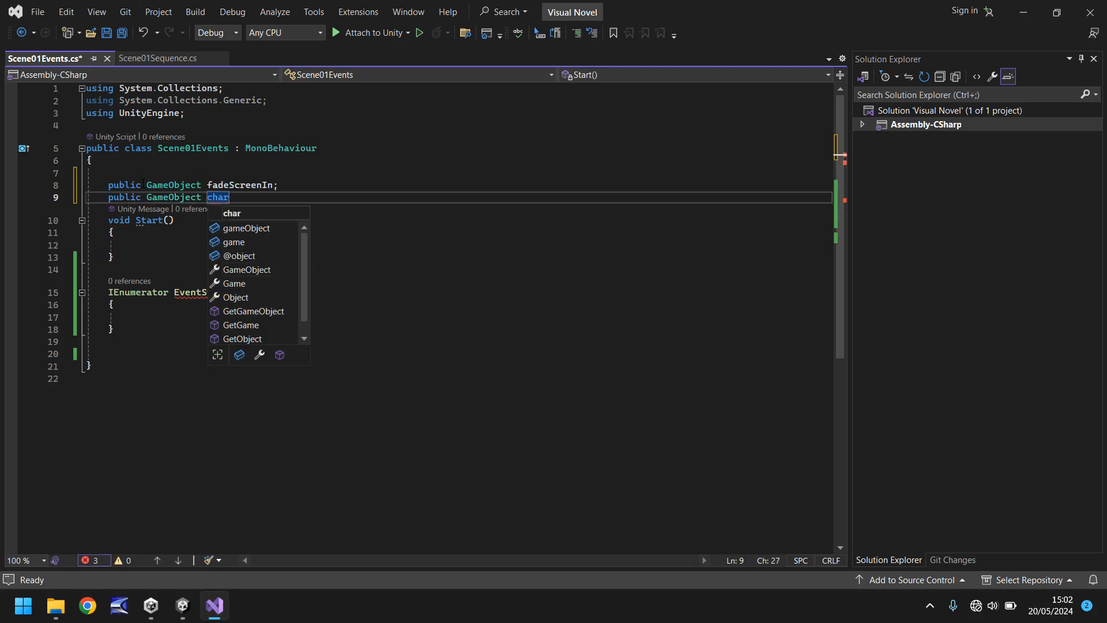
text(Kasumi)
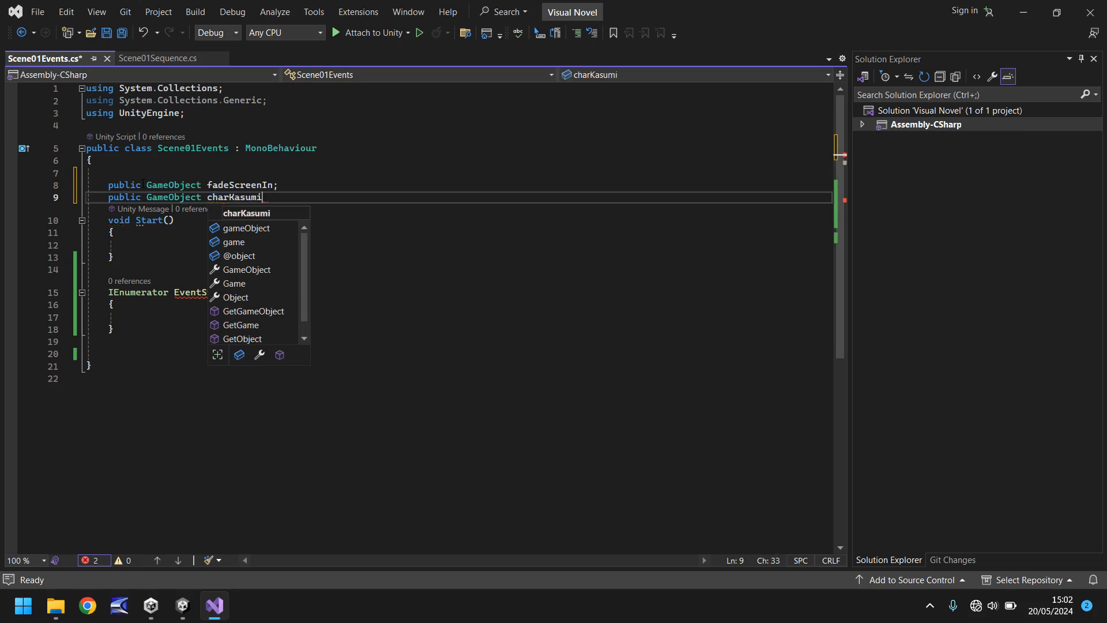
text(;)
text(public GameObject)
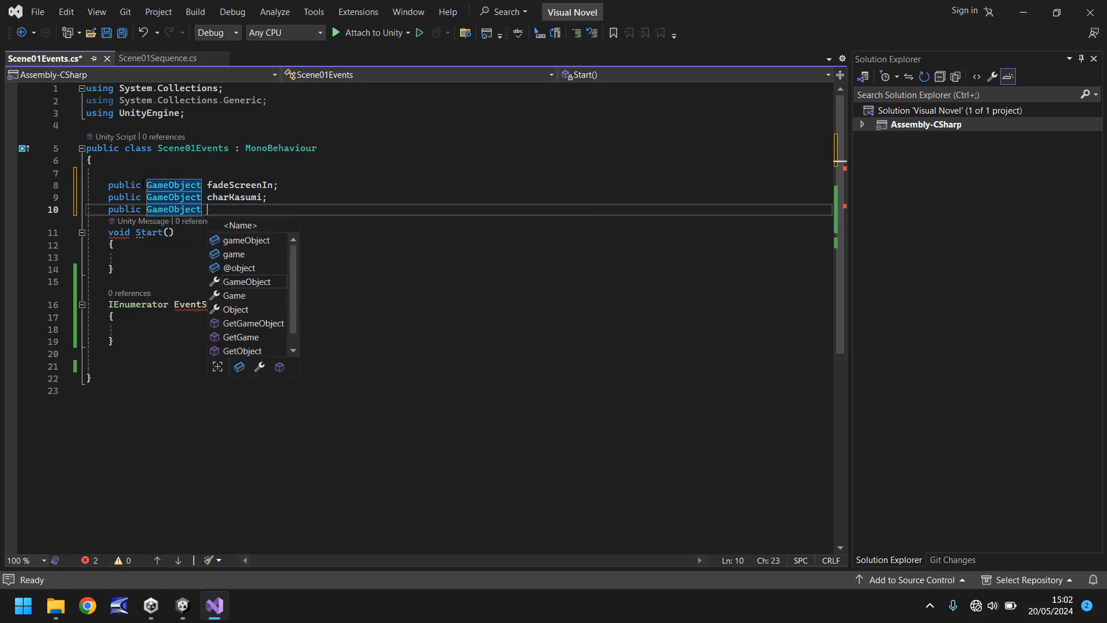
text(charHa)
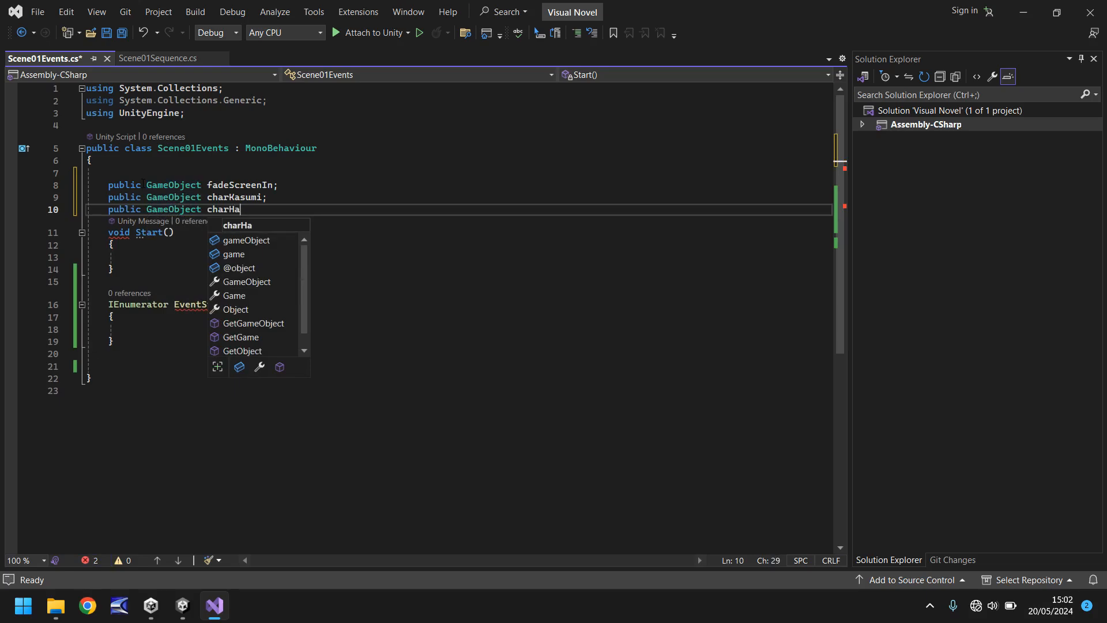
text(ruka;)
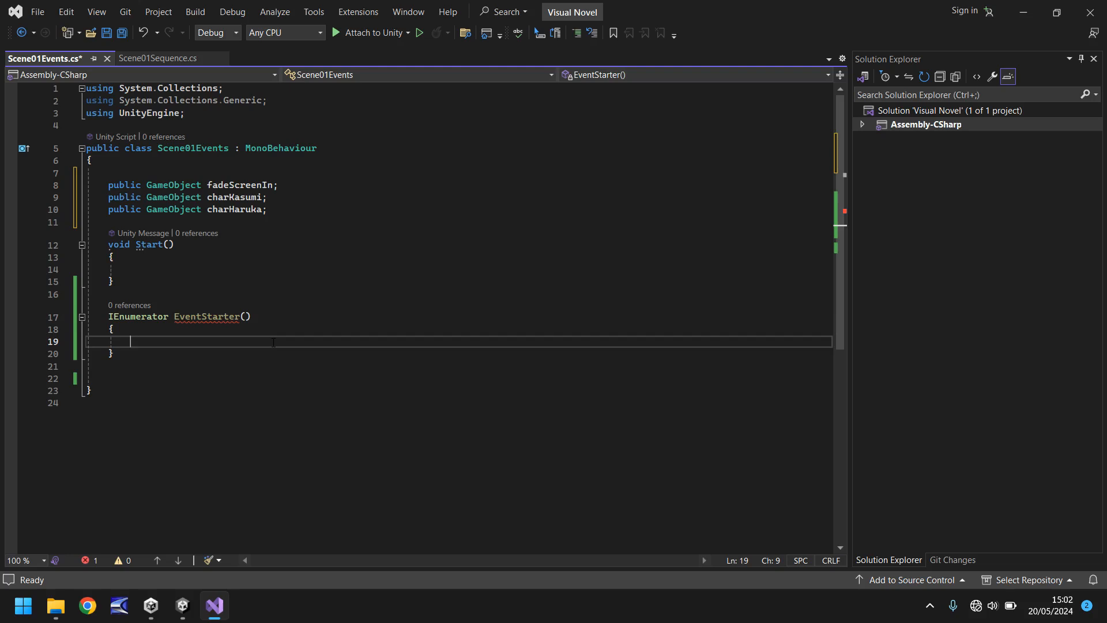
mouse_move(196, 569)
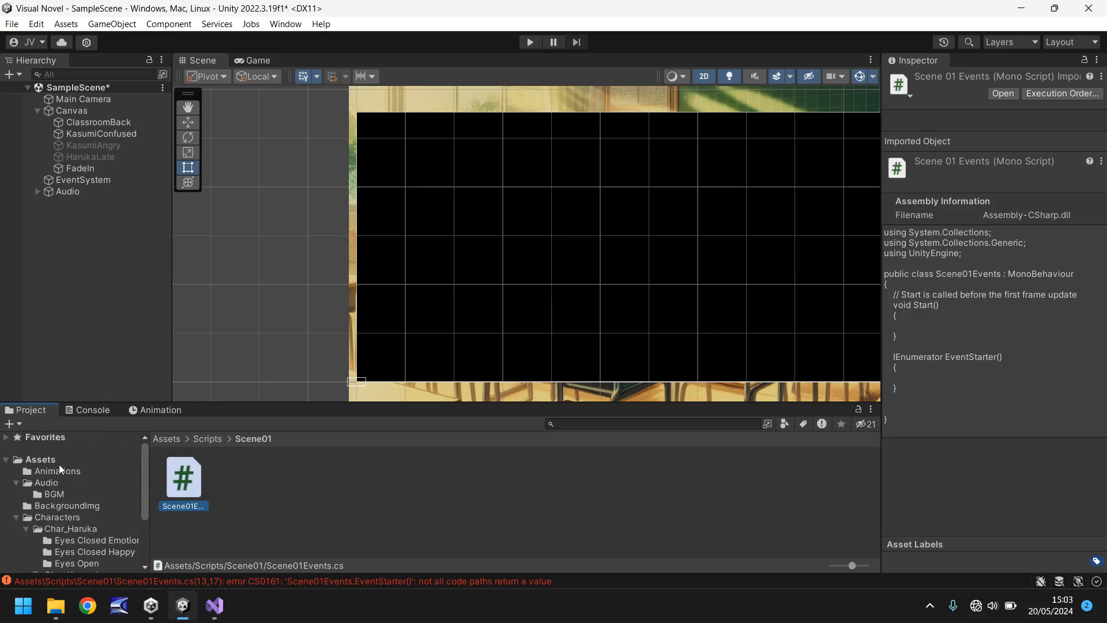
click(80, 167)
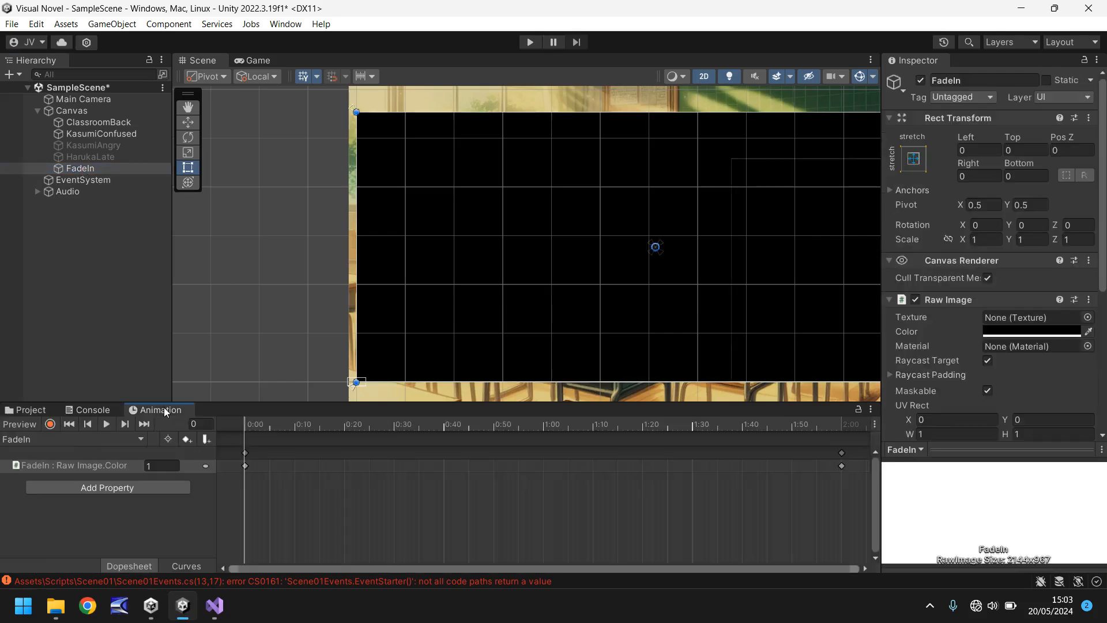
click(27, 409)
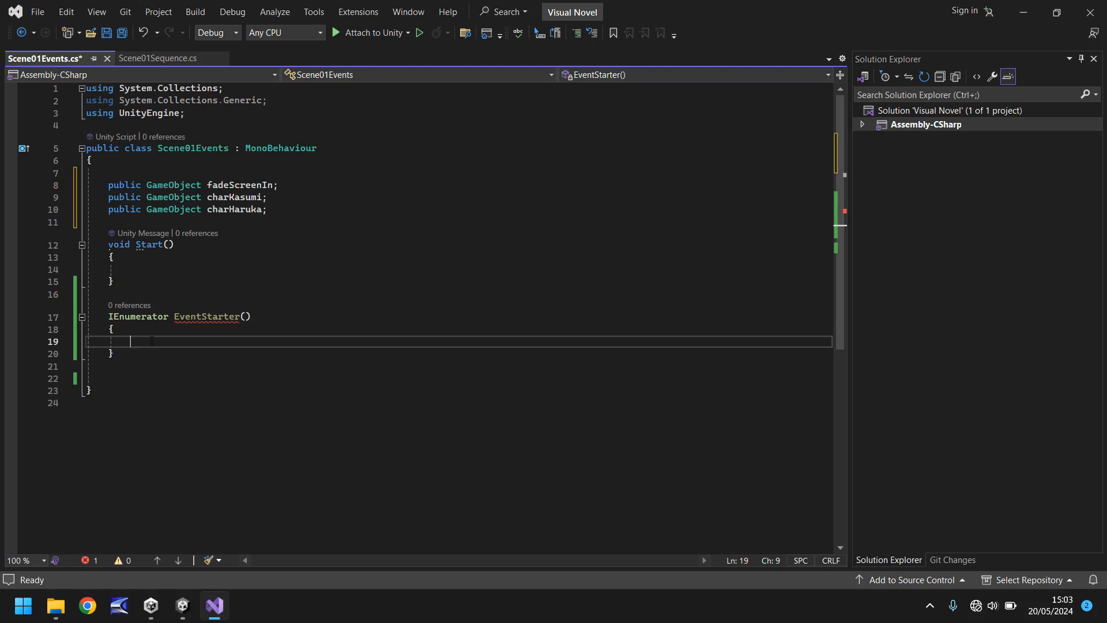
Add yield return new WaitForSeconds(2) then charKasumi.SetActive(true) inside EventStarter.
text(yield return null;)
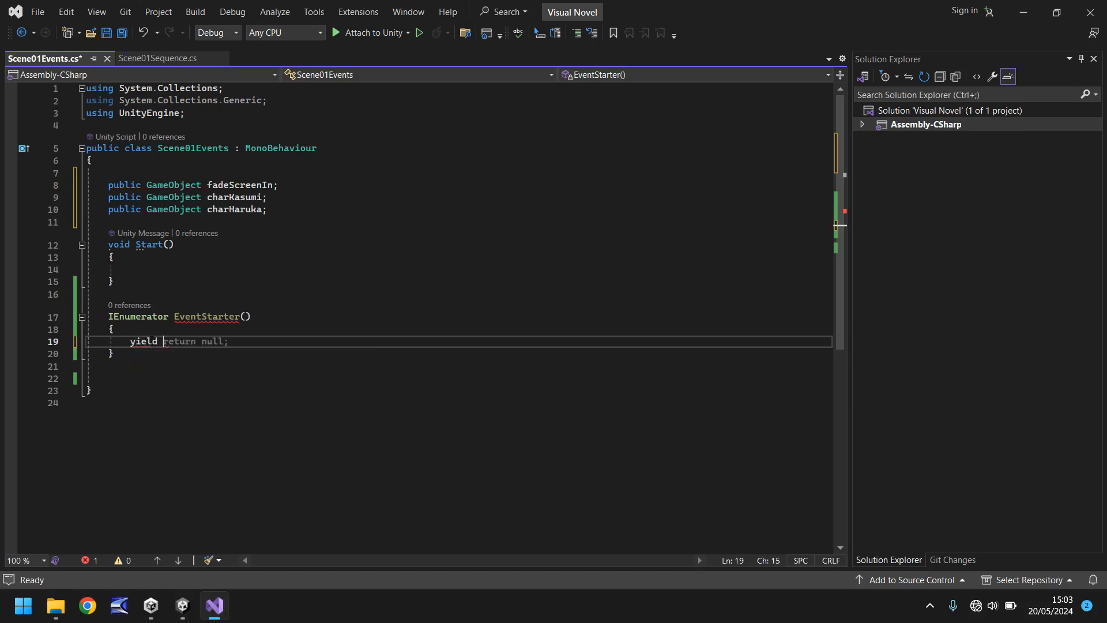
text(new)
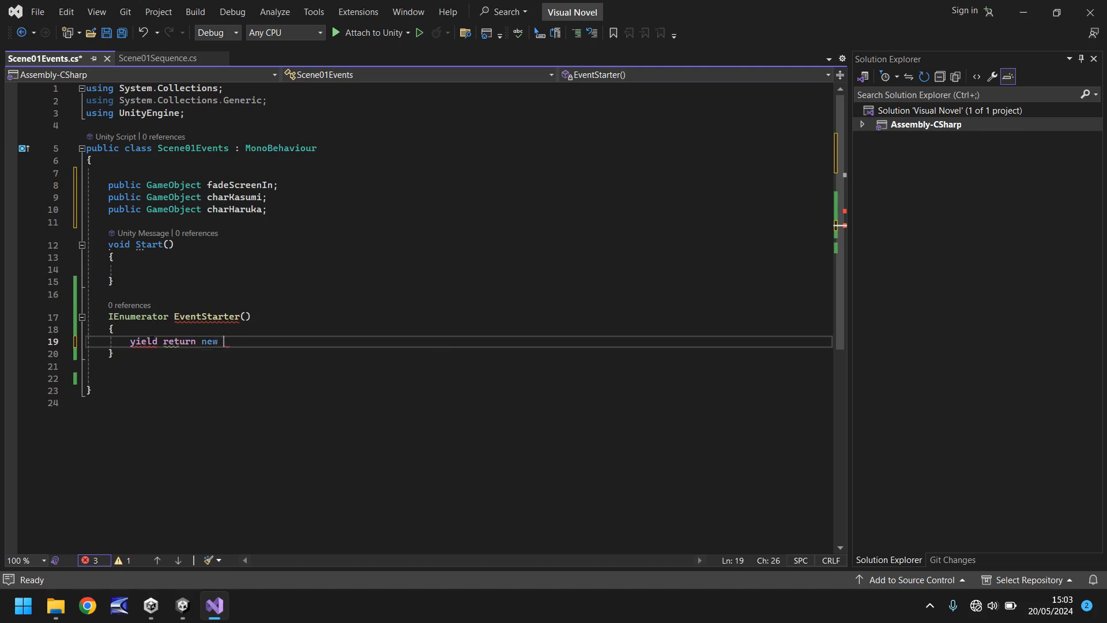
text(WaitForSeconds()
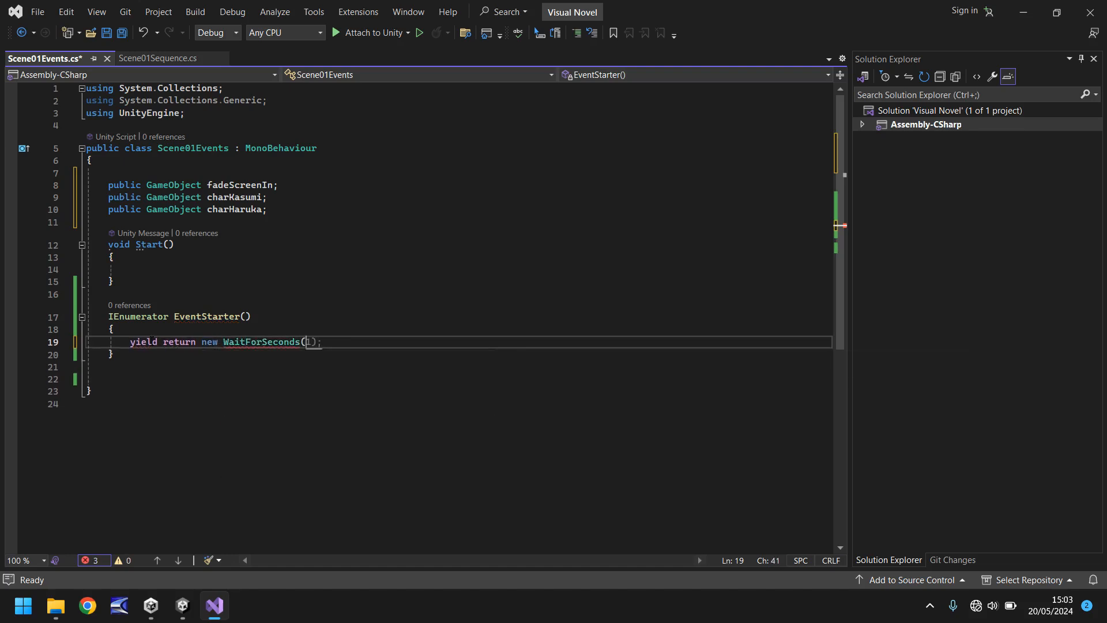
text(2);)
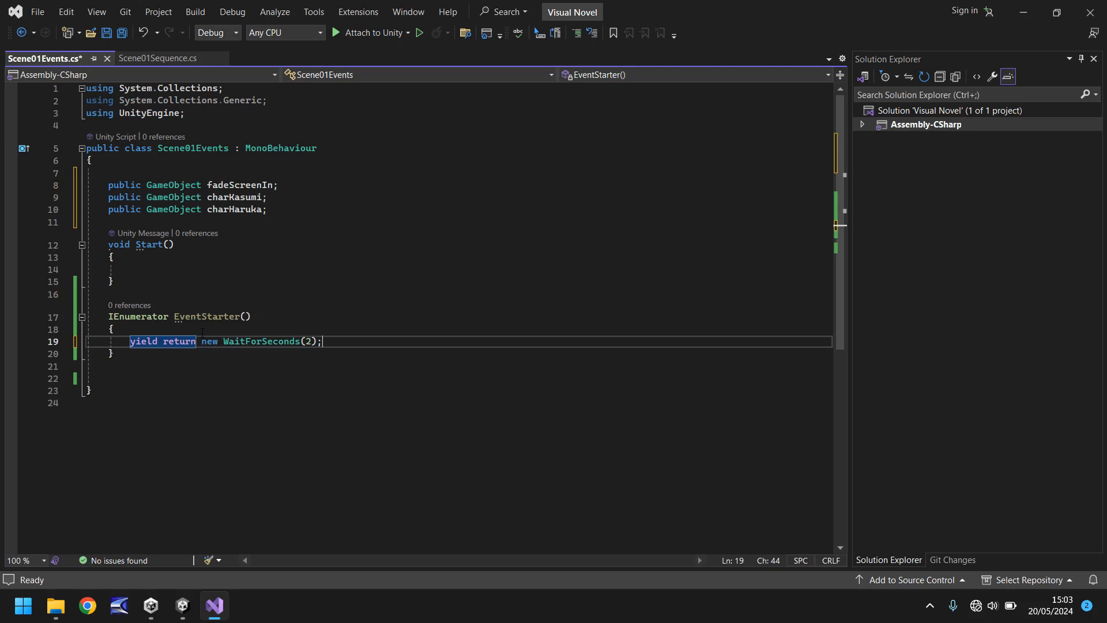
text(yield return new WaitForSeconds(1);)
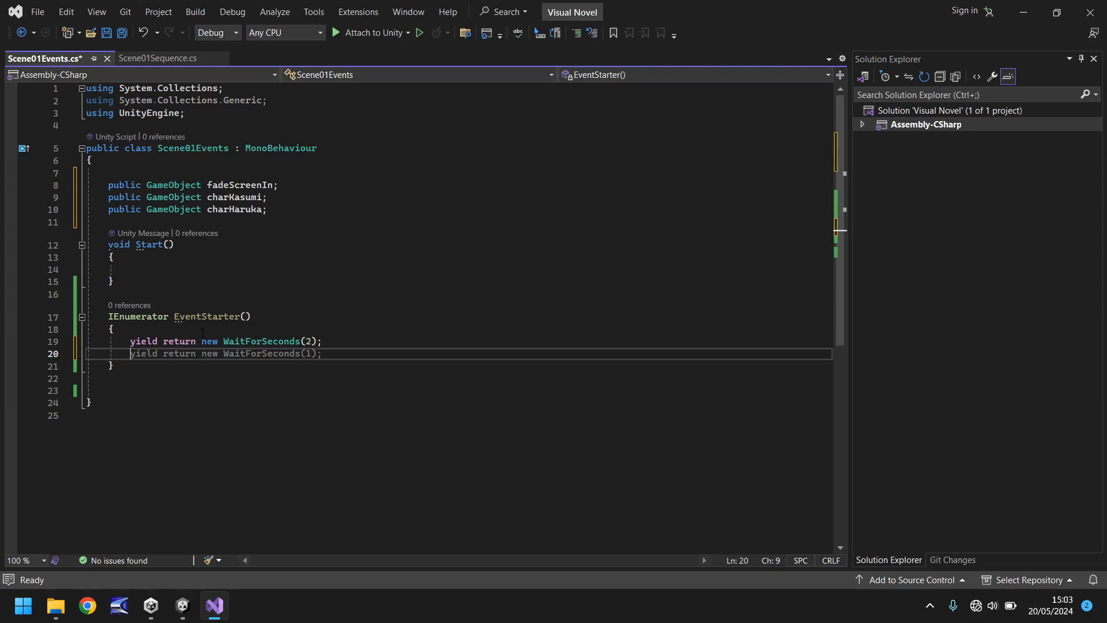
text(charKasumi.SetActive(true)
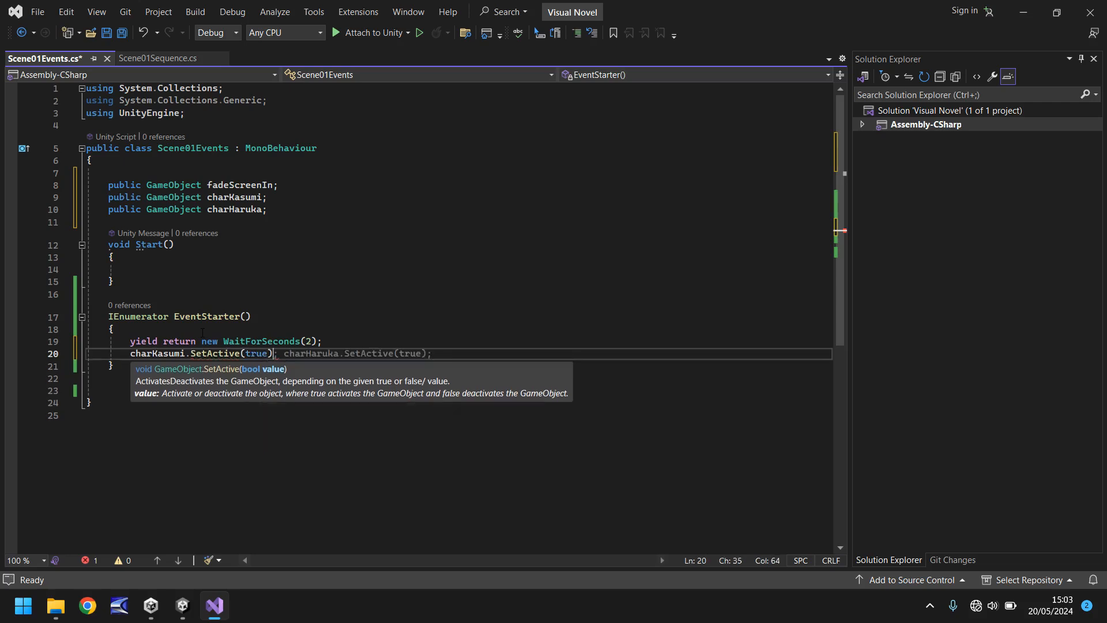
text(;)
key(Enter)
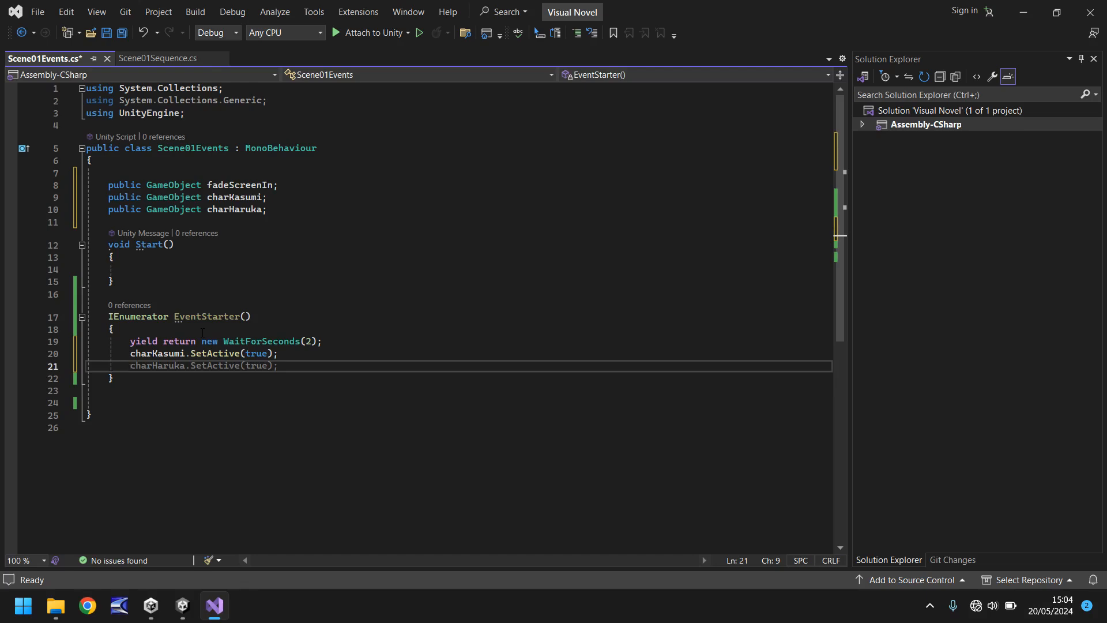
Add a wait, a '// text function will go in future tutorial' comment, another wait, then charHaruka activation.
text(yiel)
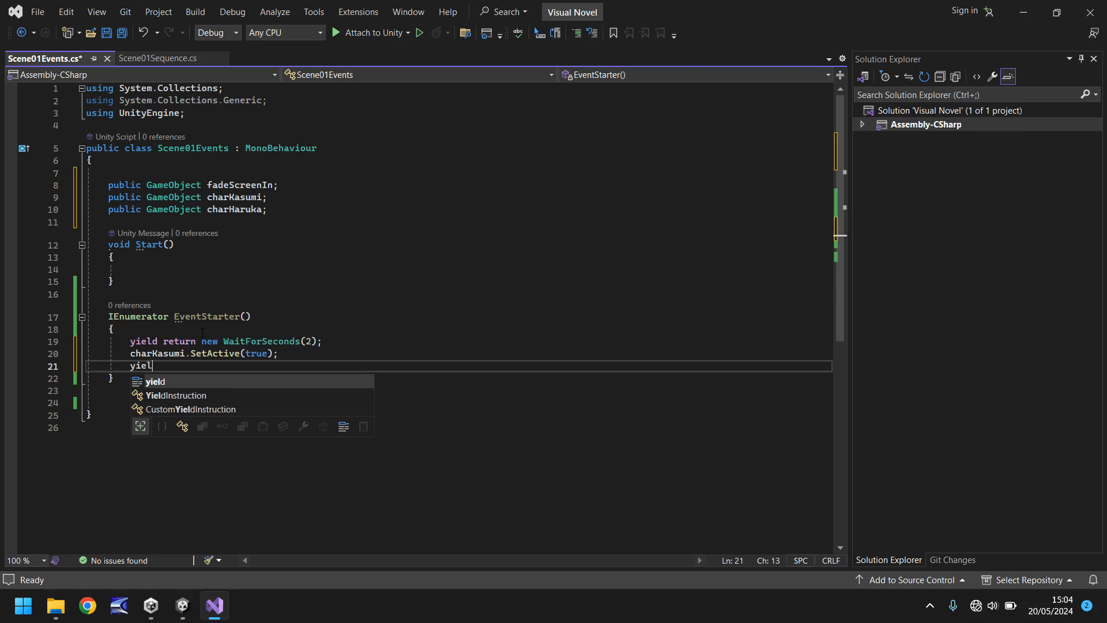
text(return new WaitForSeconds(1);)
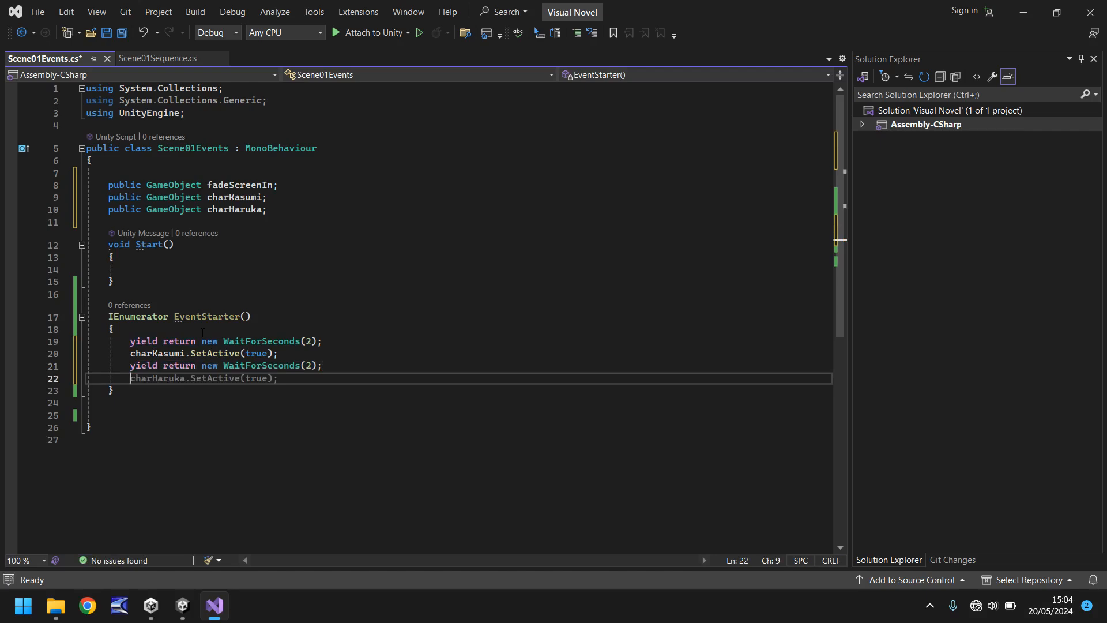
text(//)
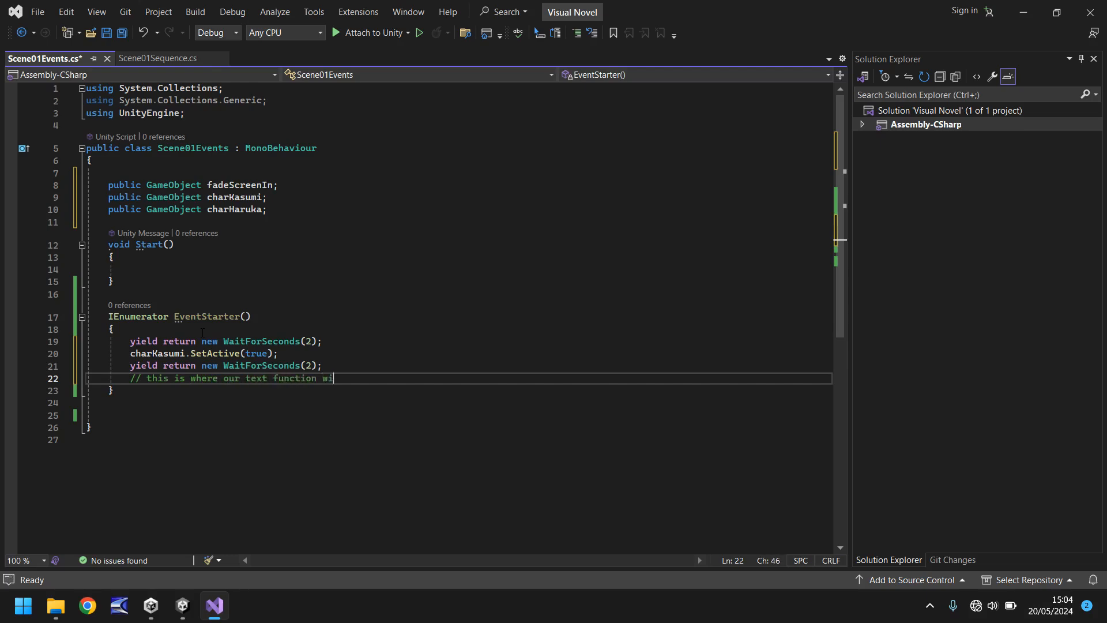
text(ll go in)
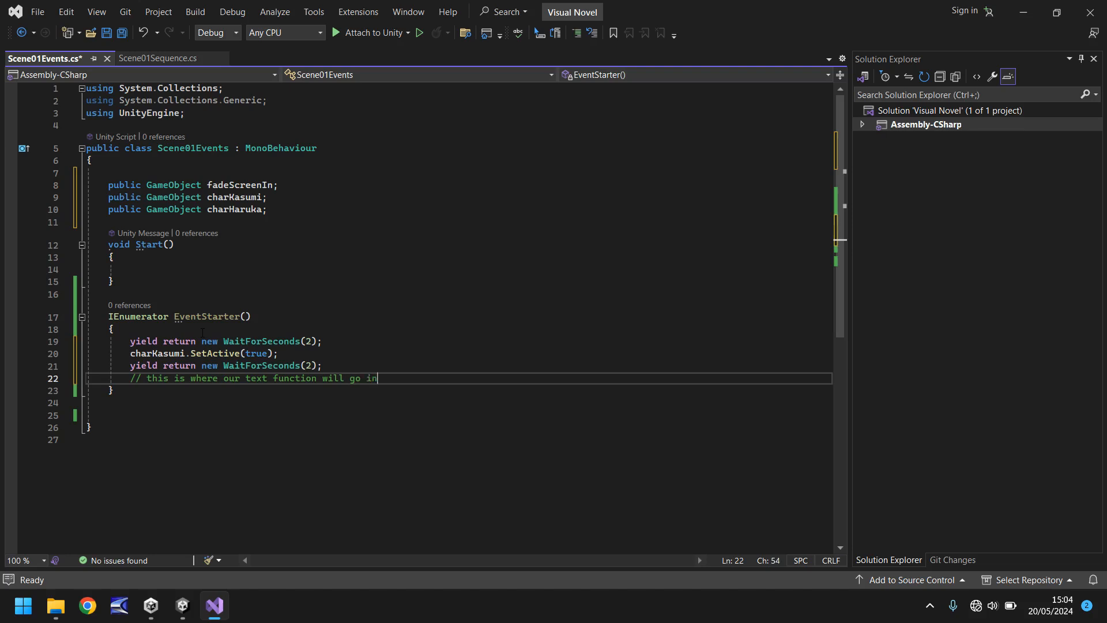
text(future tu)
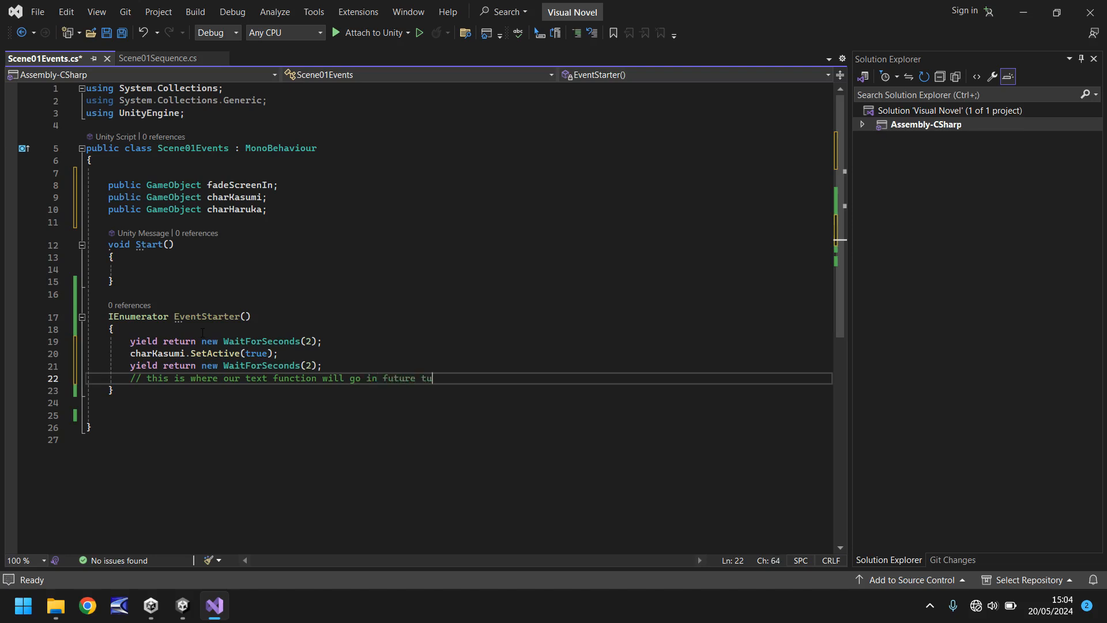
text(torial)
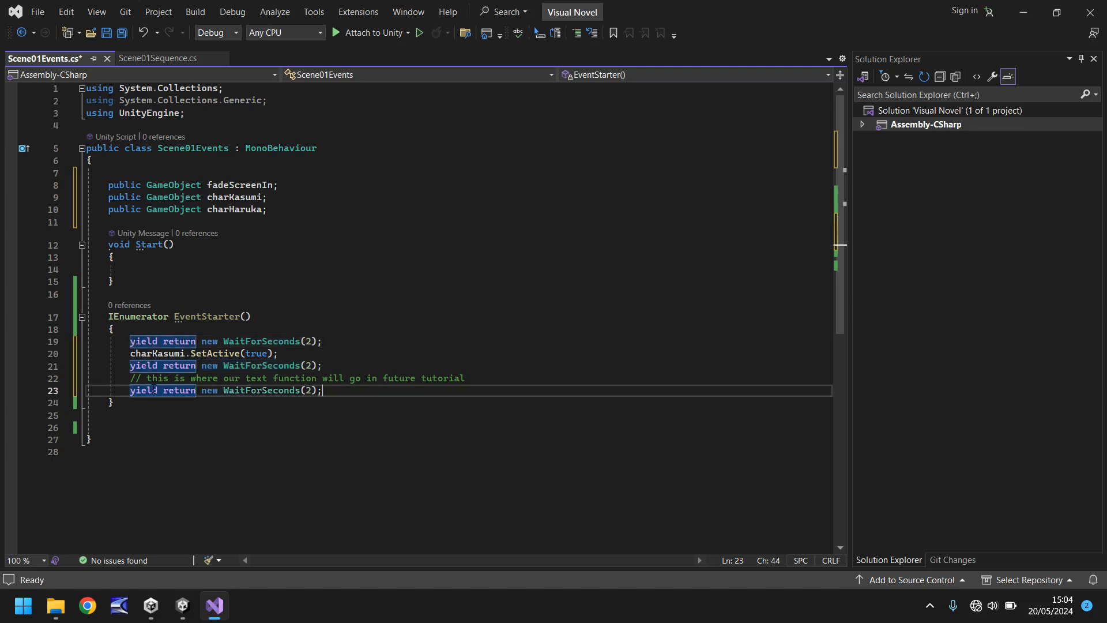
text(yield return new WaitForSeconds(1);)
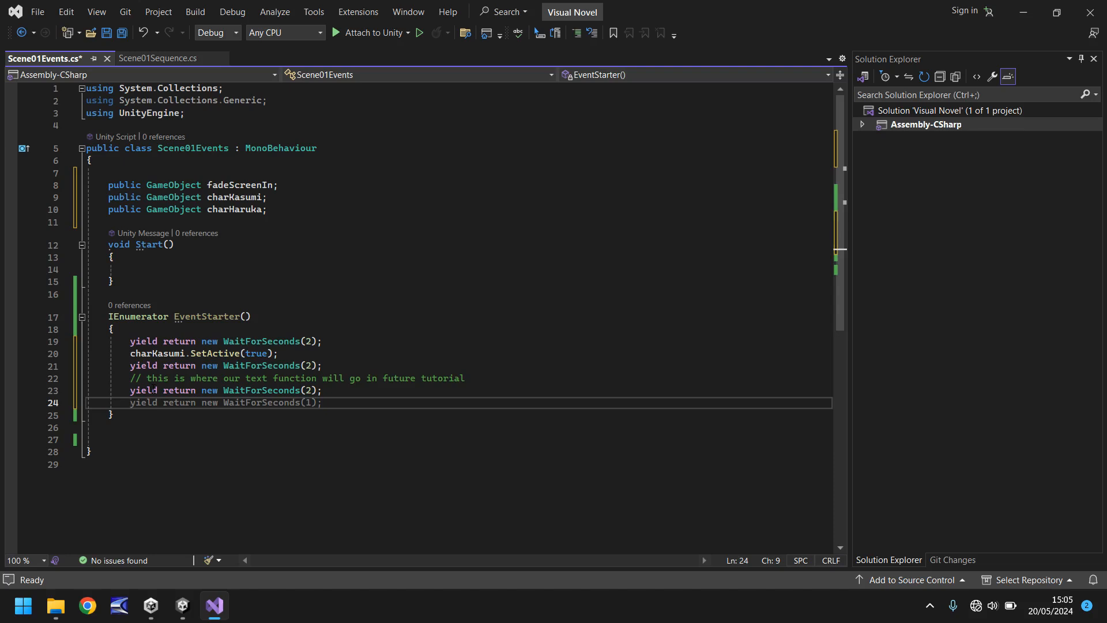
text(charHaruka.SetActive(true)
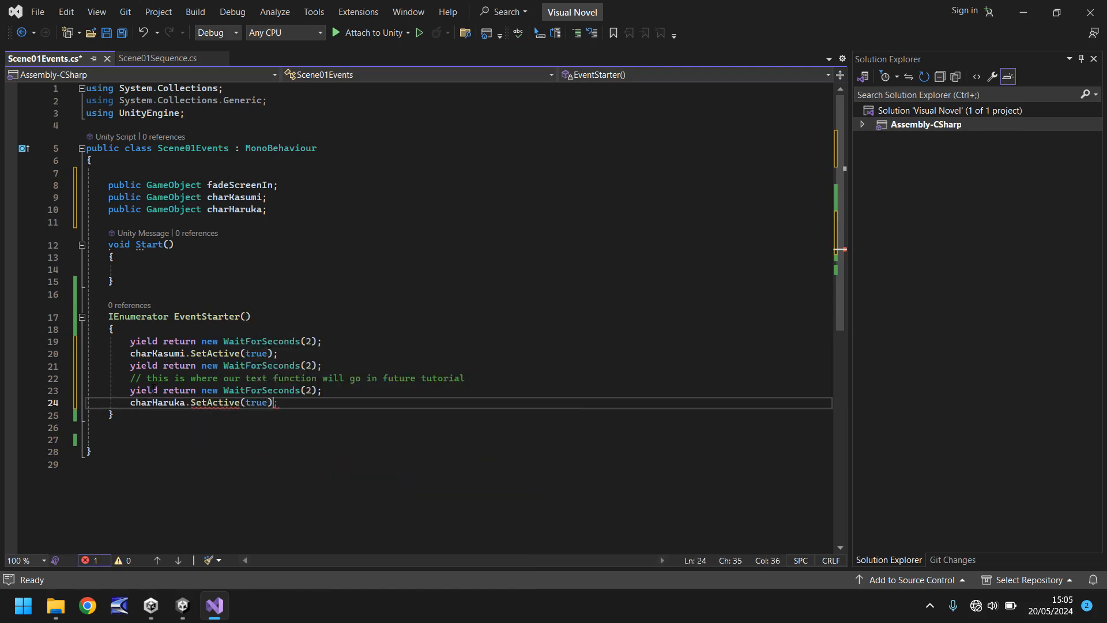
Terminate the charHaruka.SetActive(true) line and insert a blank line after the first wait.
text(;)
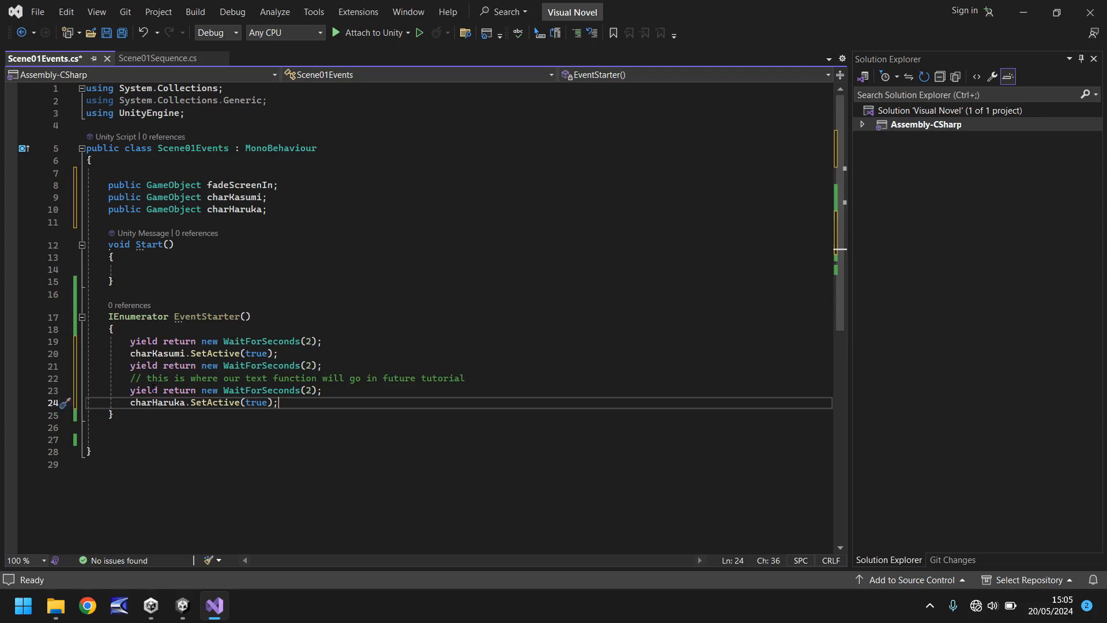
mouse_move(156, 353)
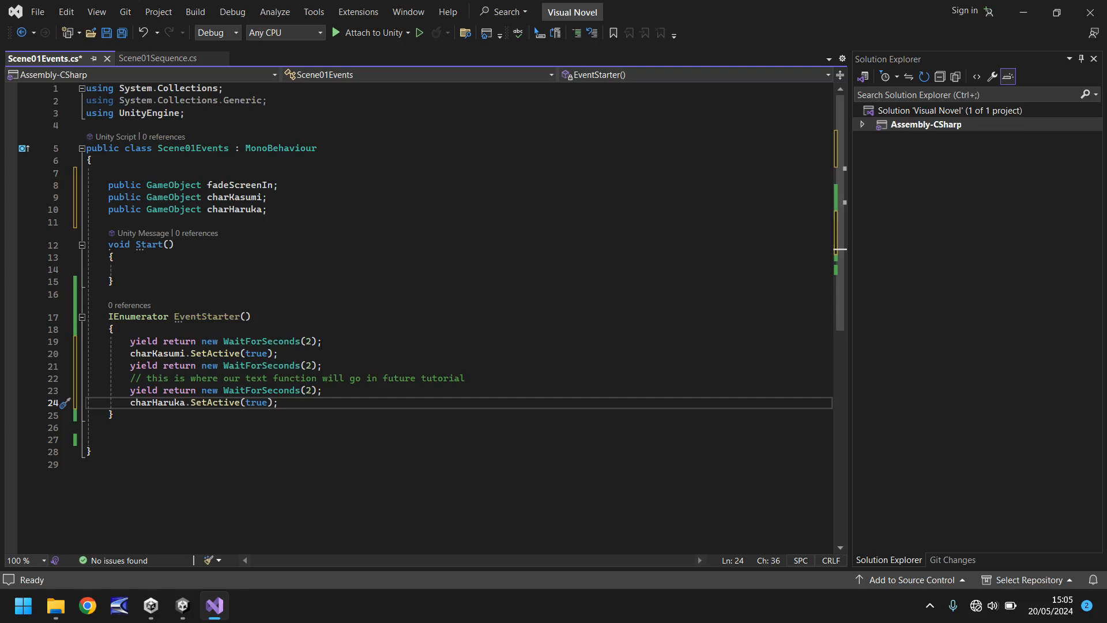
key(enter)
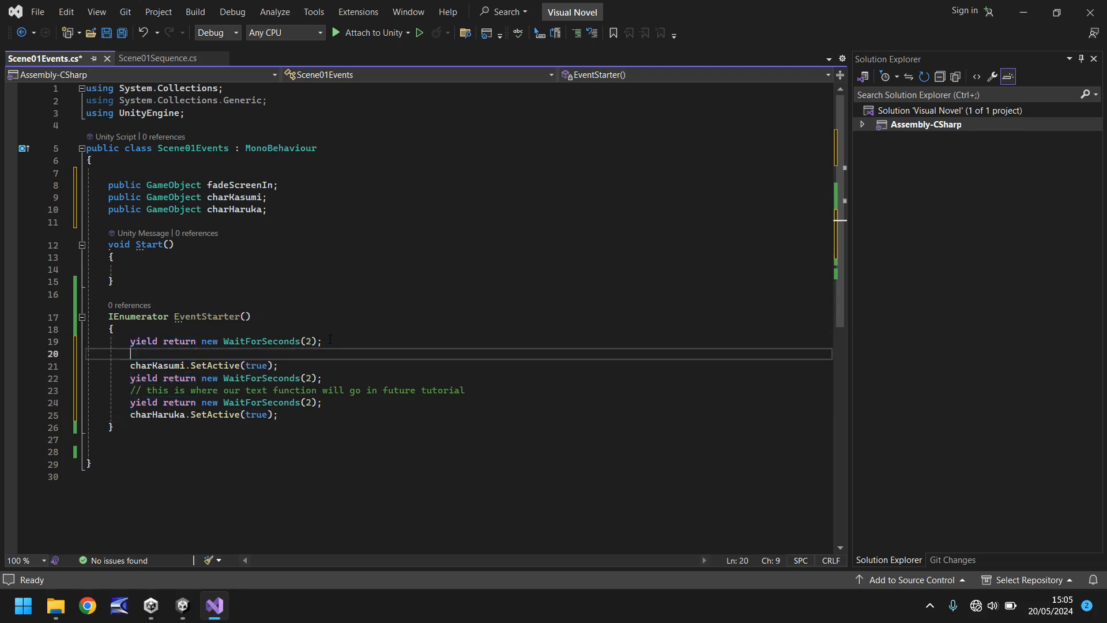
Insert fadeScreenIn.SetActive(false) right after the first two-second wait.
text(yield return new WaitForSeconds(1);)
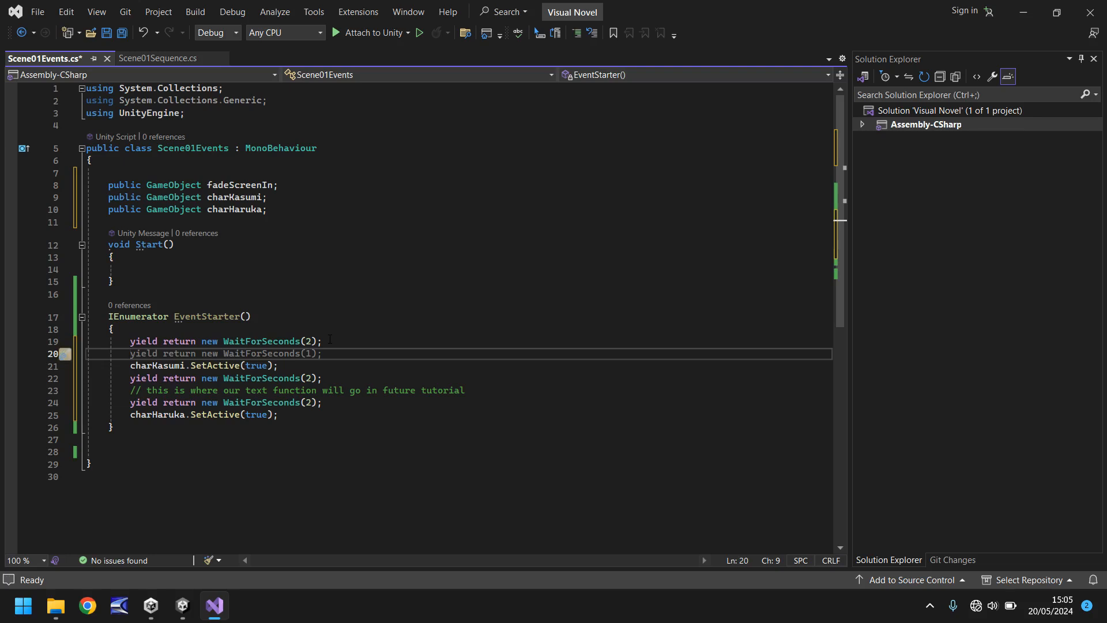
text(f)
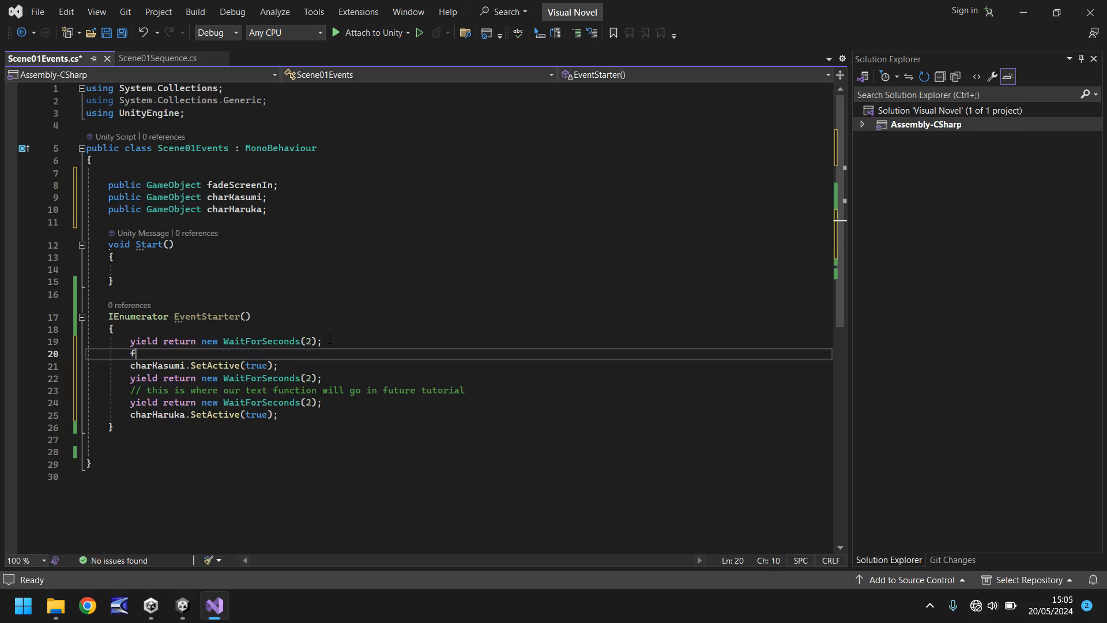
text(adeScreenIn.SetActive(false);)
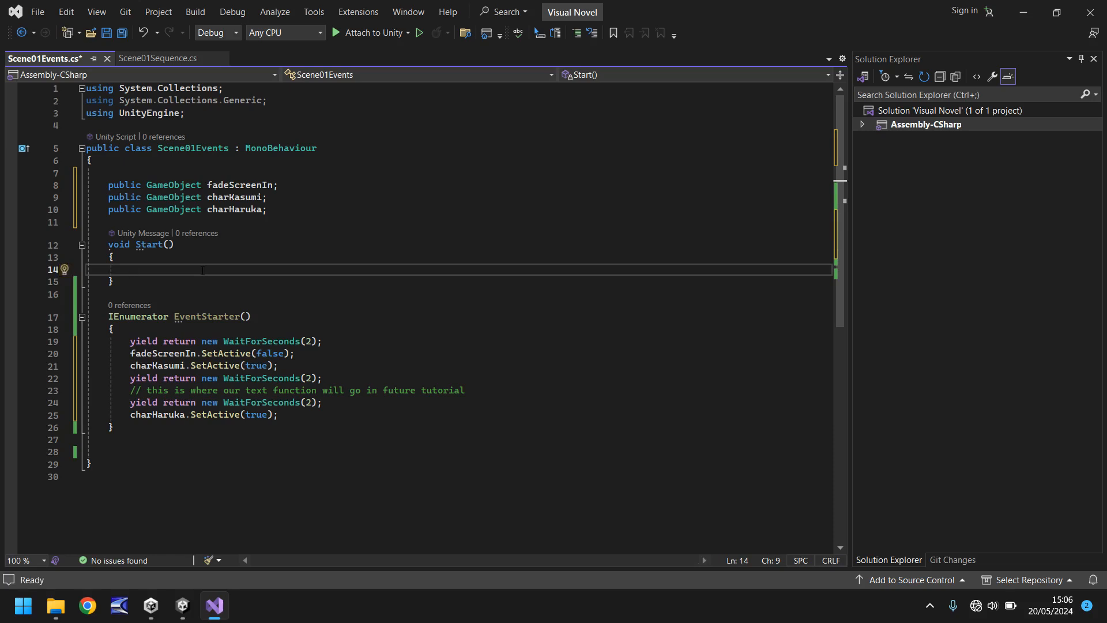
Call StartCoroutine(EventStarter()) in Start, save the script, and return to Unity.
text(StartCoroutine)
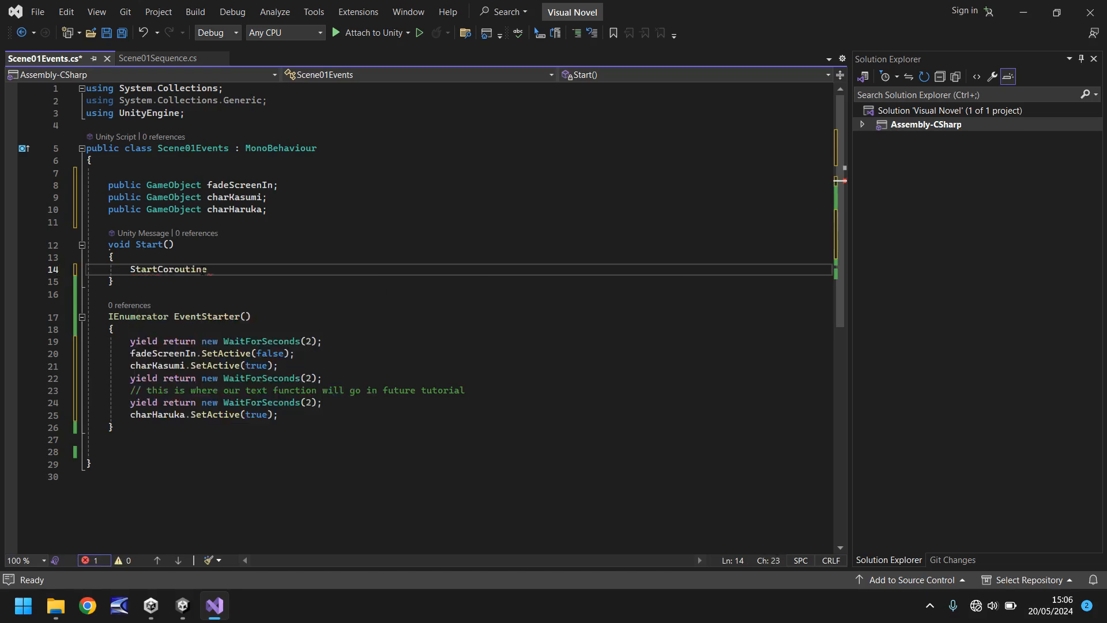
text((Event)
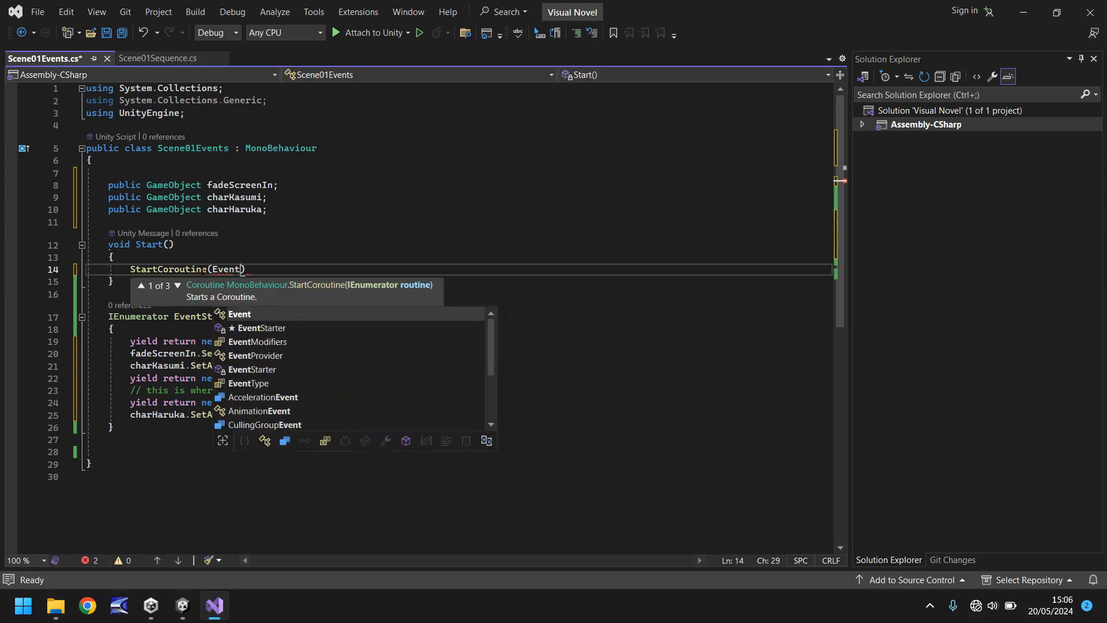
text(Starter()
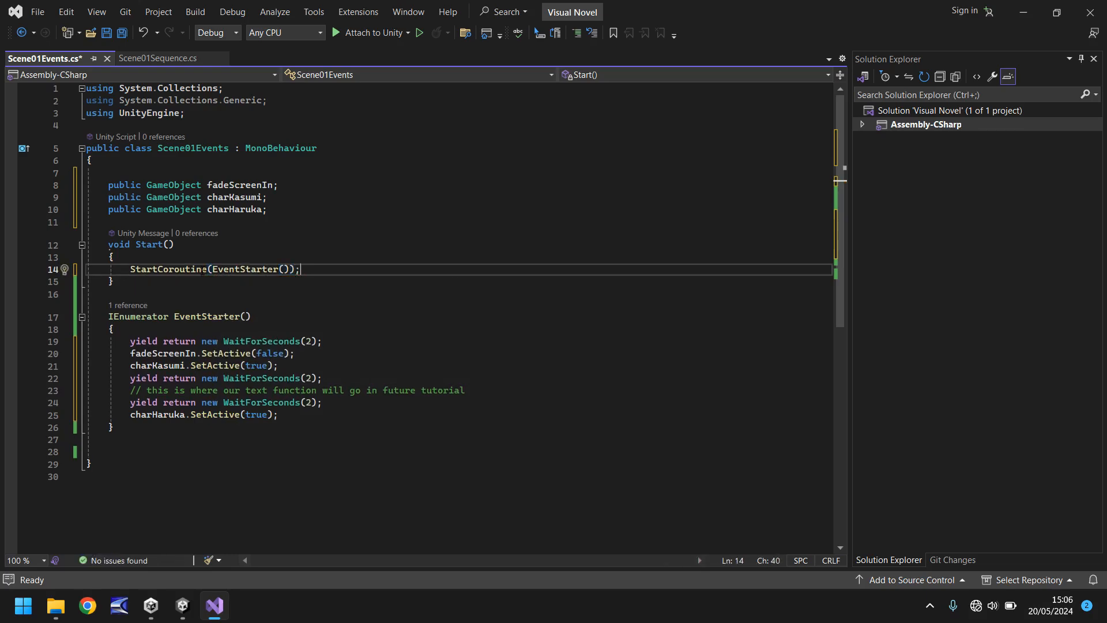
key(ctrl+s)
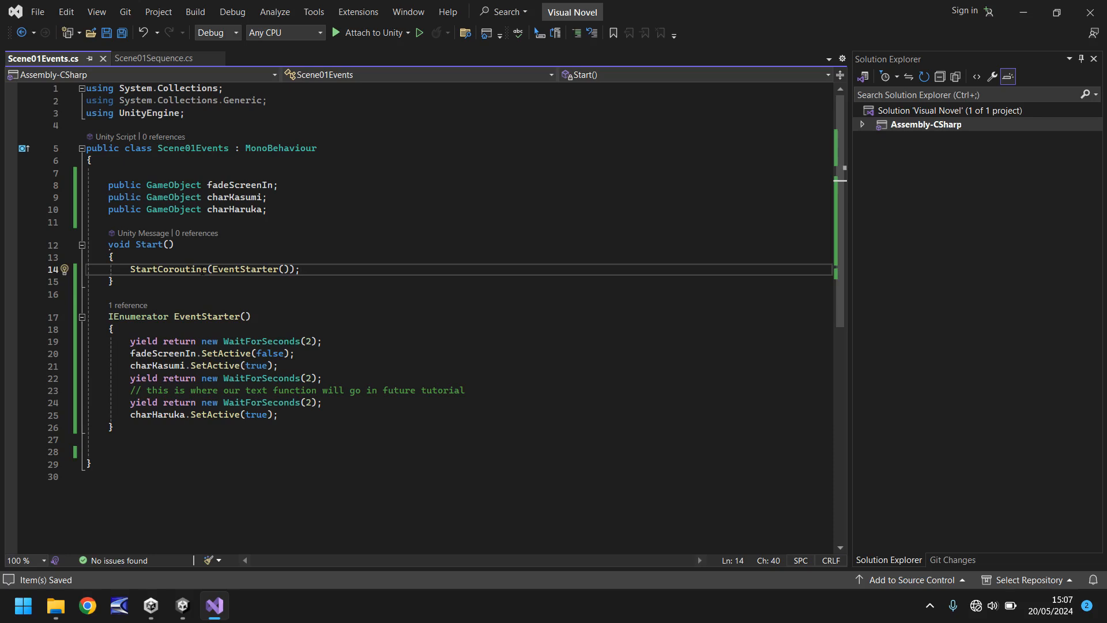
mouse_move(215, 591)
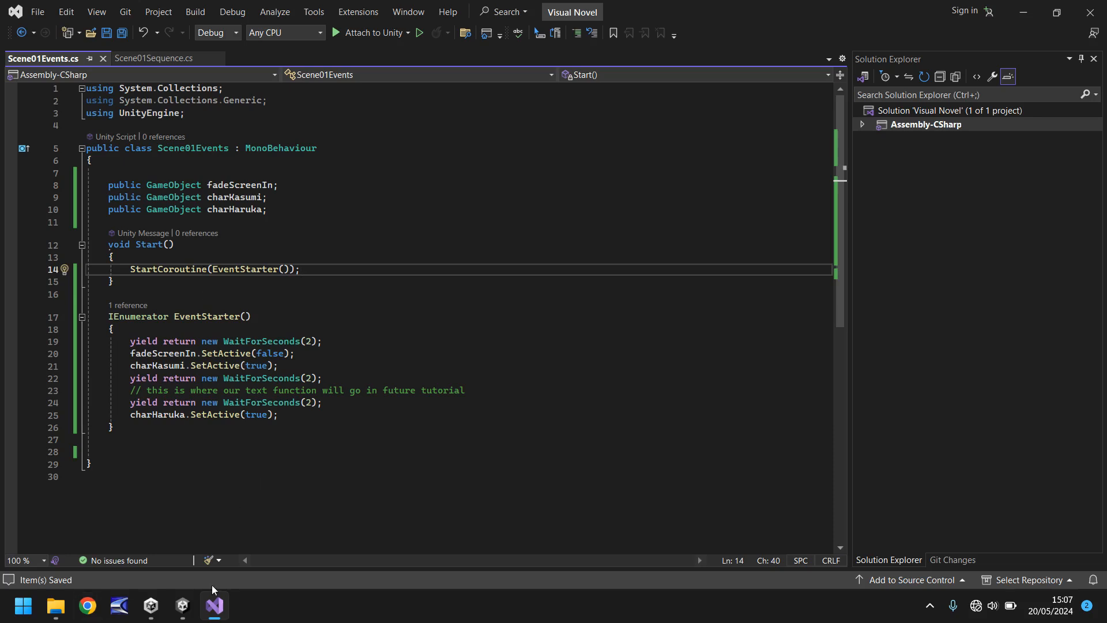
click(182, 606)
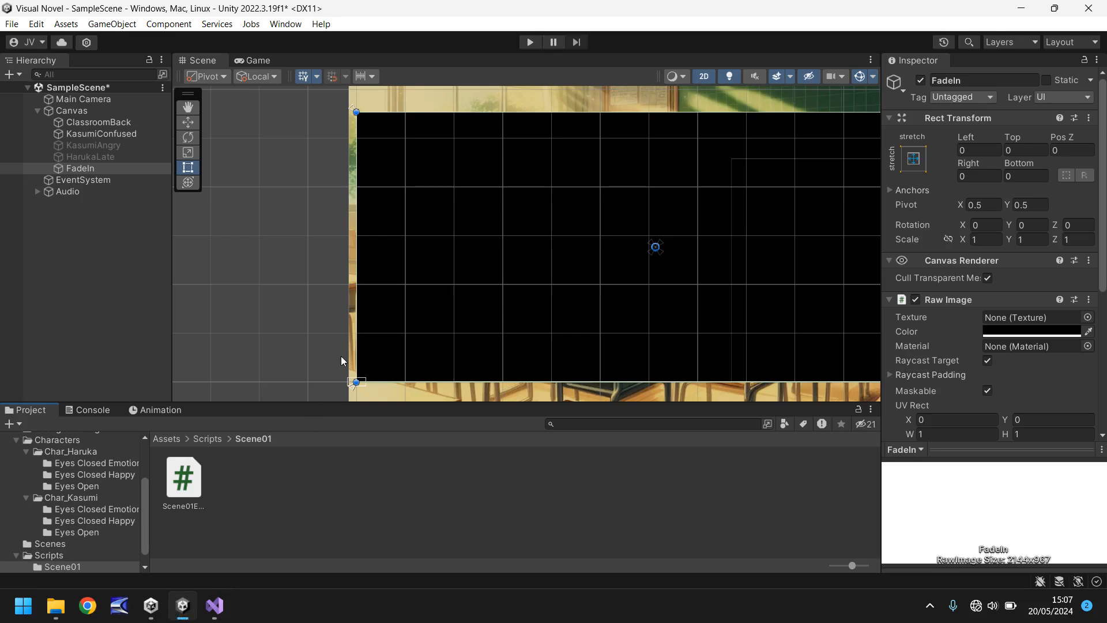
Create an empty GameObject and rename it SceneControl.
click(111, 23)
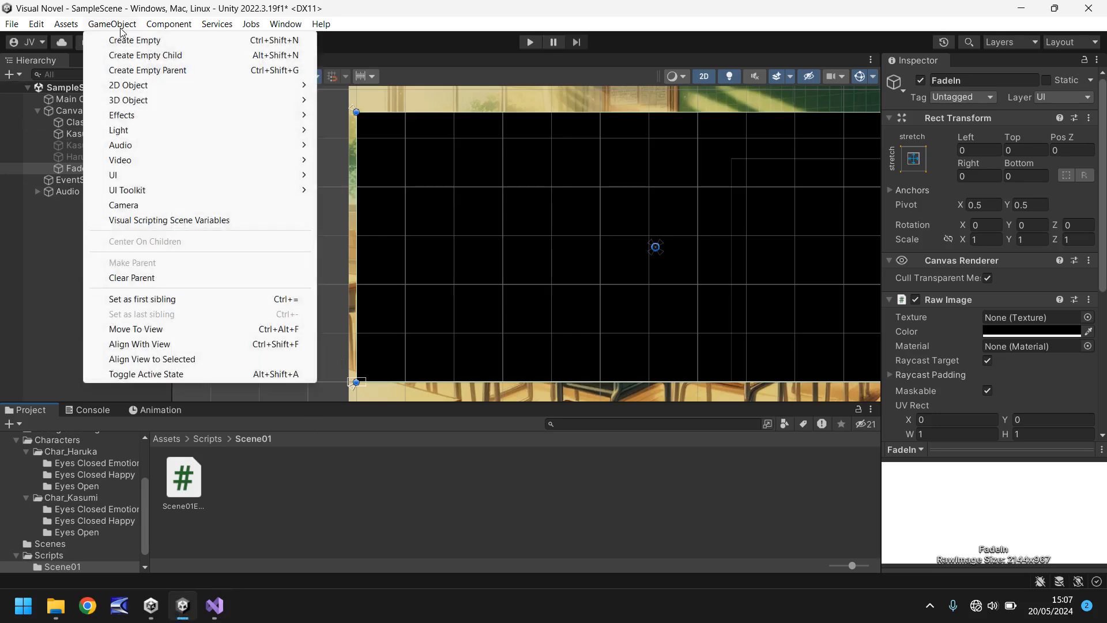
click(135, 39)
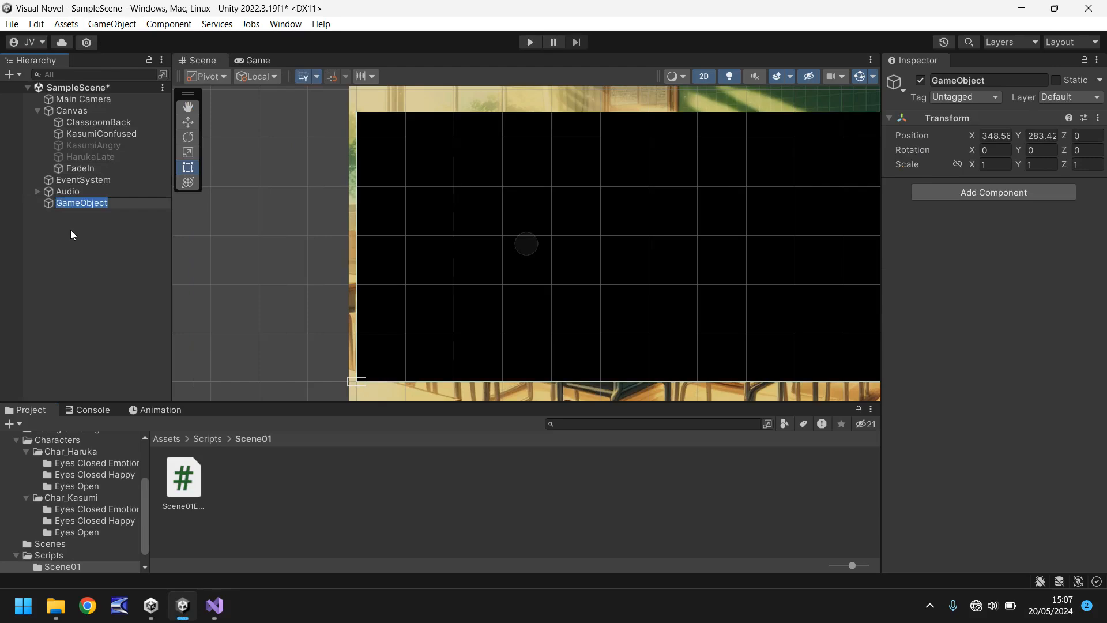
text(SceneControl)
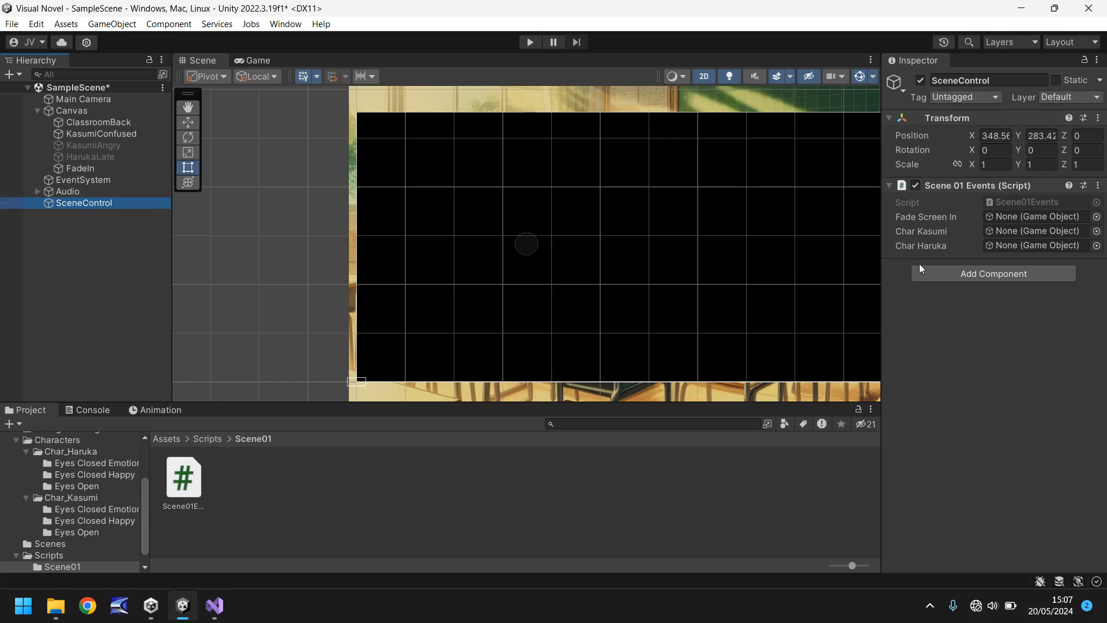
mouse_move(973, 224)
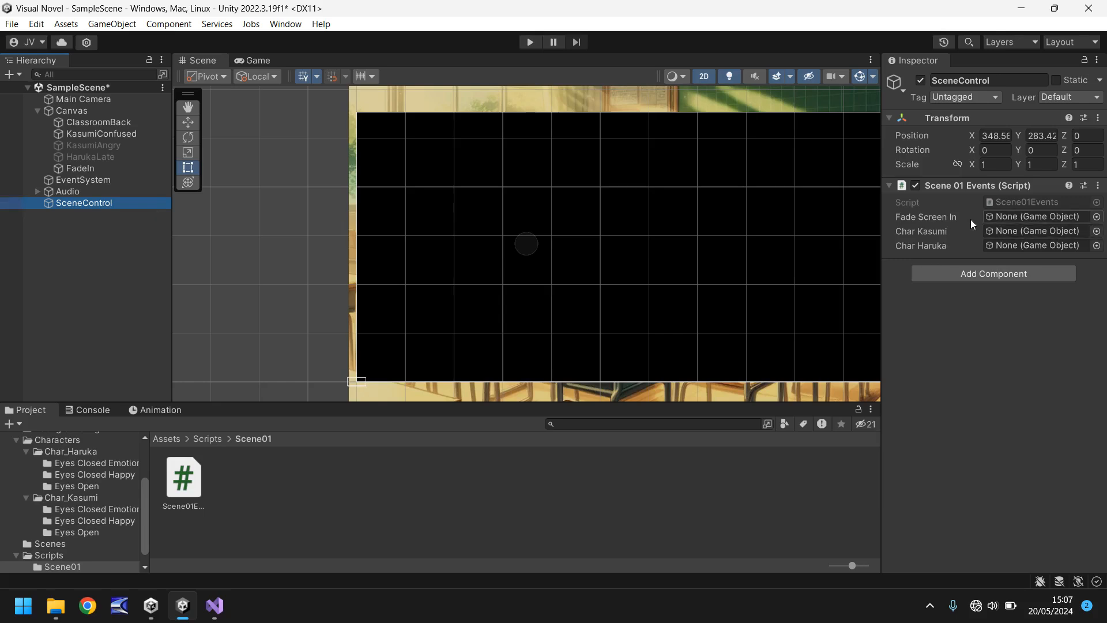
mouse_move(947, 227)
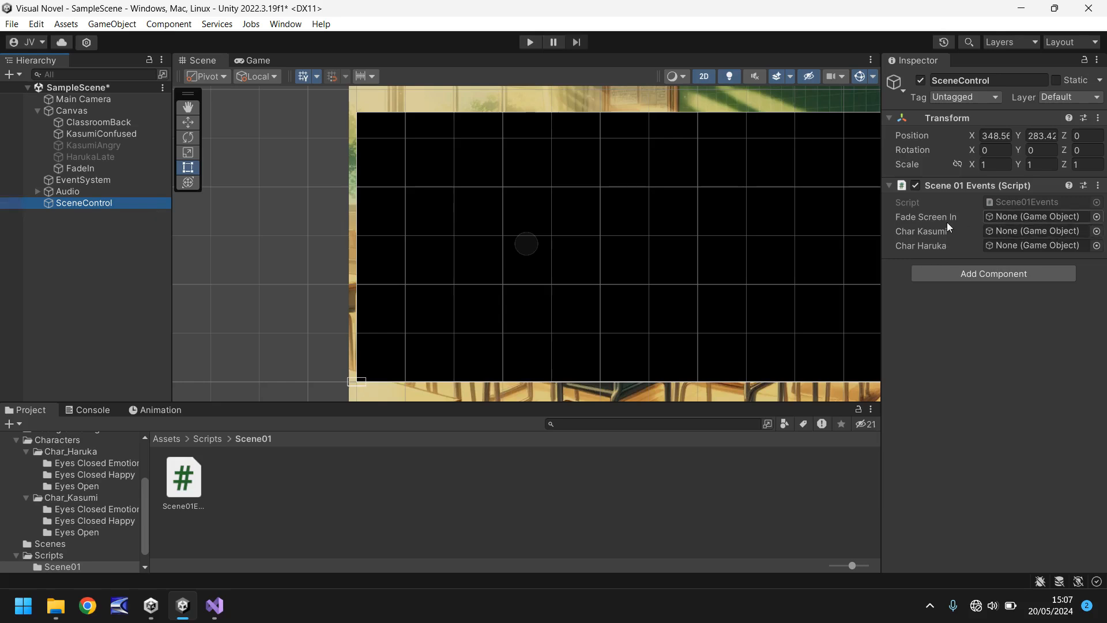
mouse_move(932, 224)
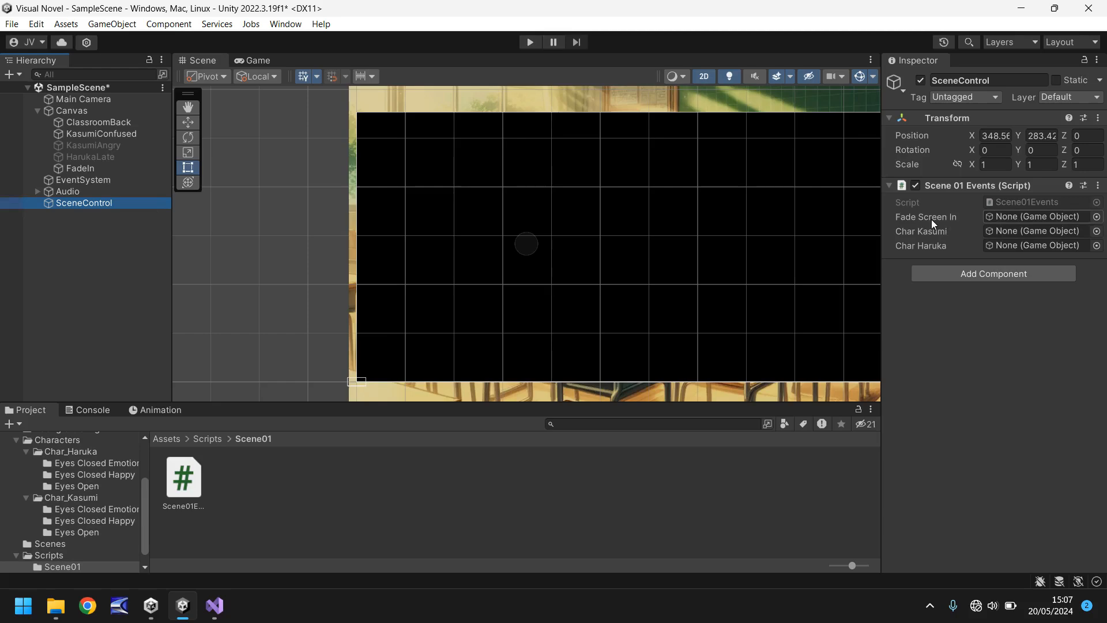
mouse_move(1024, 447)
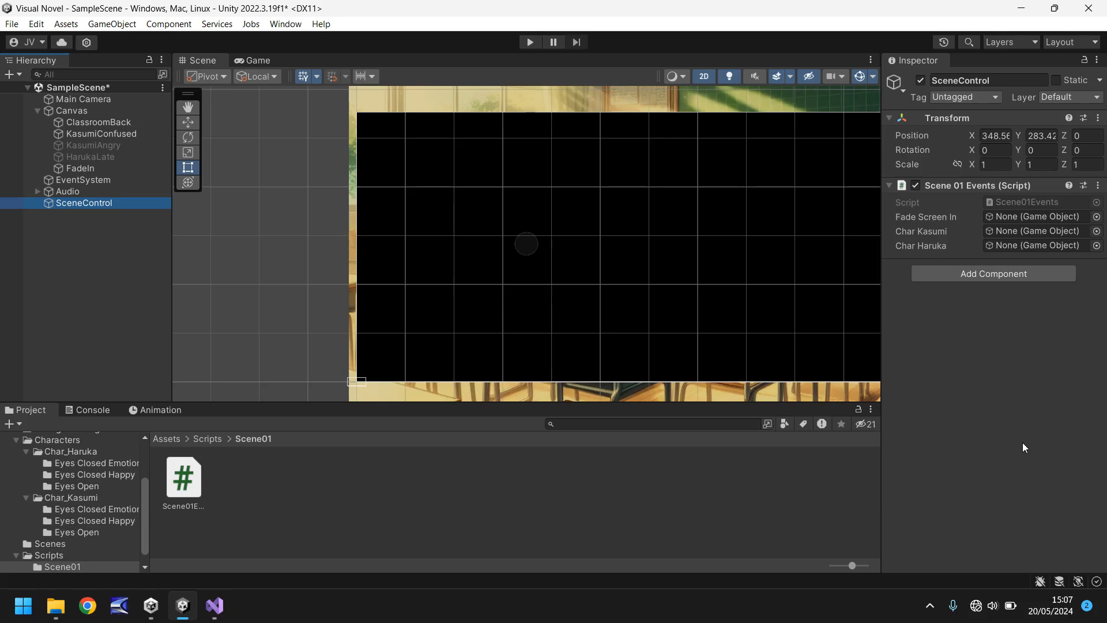
mouse_move(92, 144)
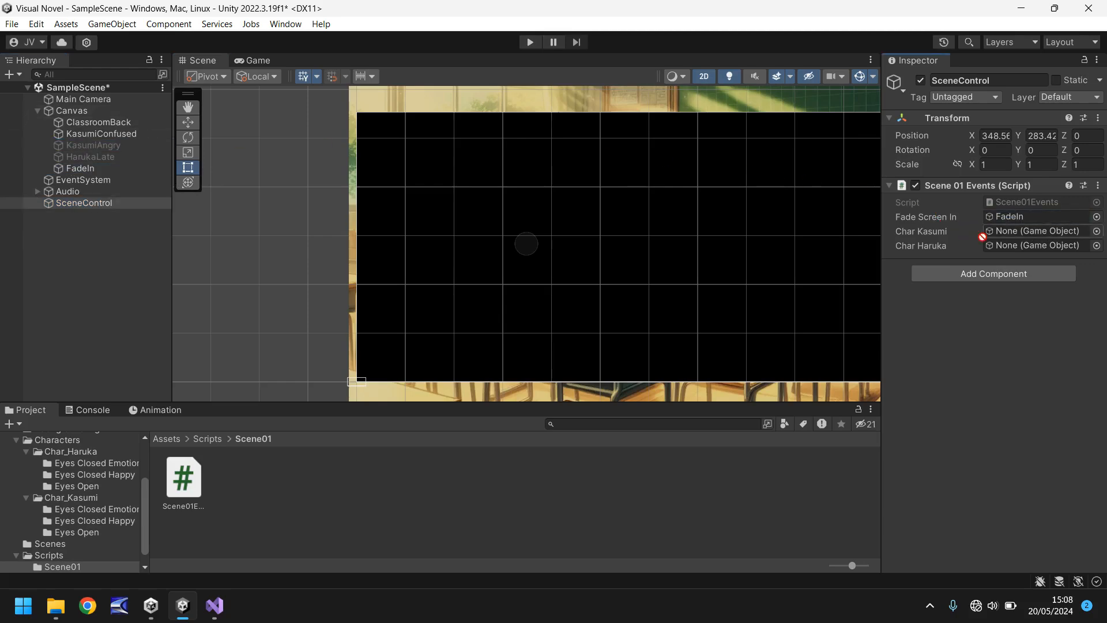
Assign KasumiAngry to Char Kasumi and HarukaLate to Char Haruka on SceneControl.
drag(92, 144, 1037, 230)
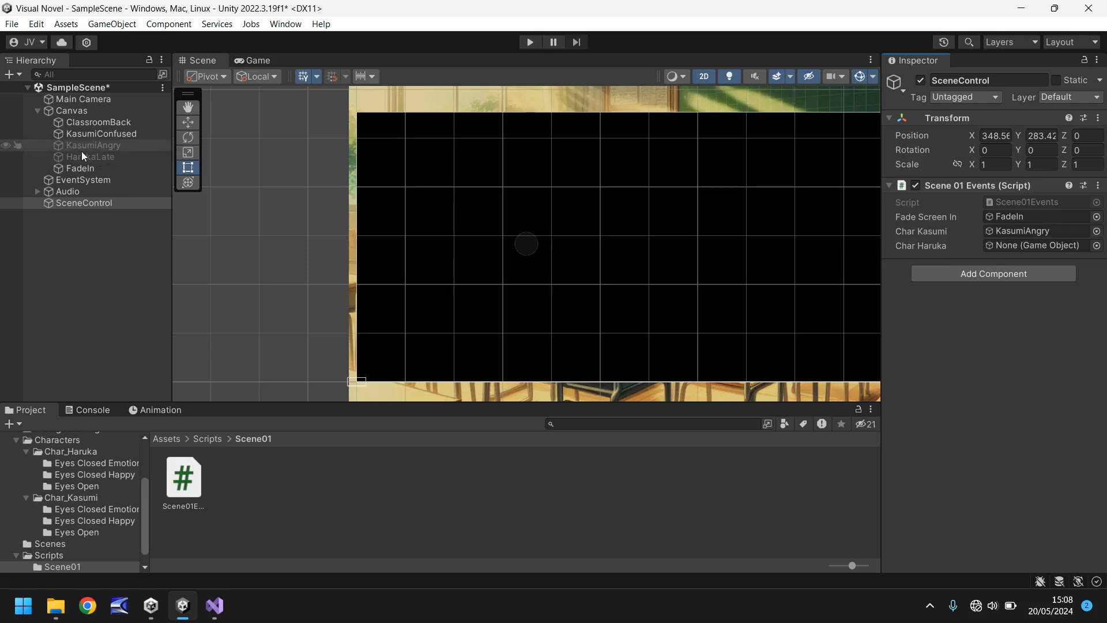
click(1034, 245)
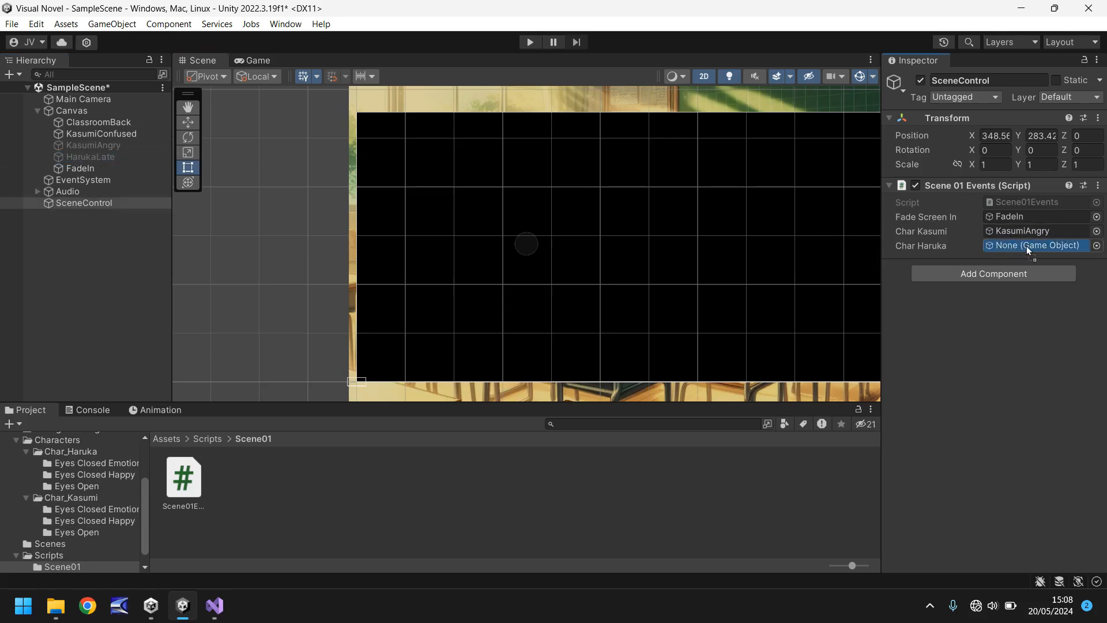
click(1034, 245)
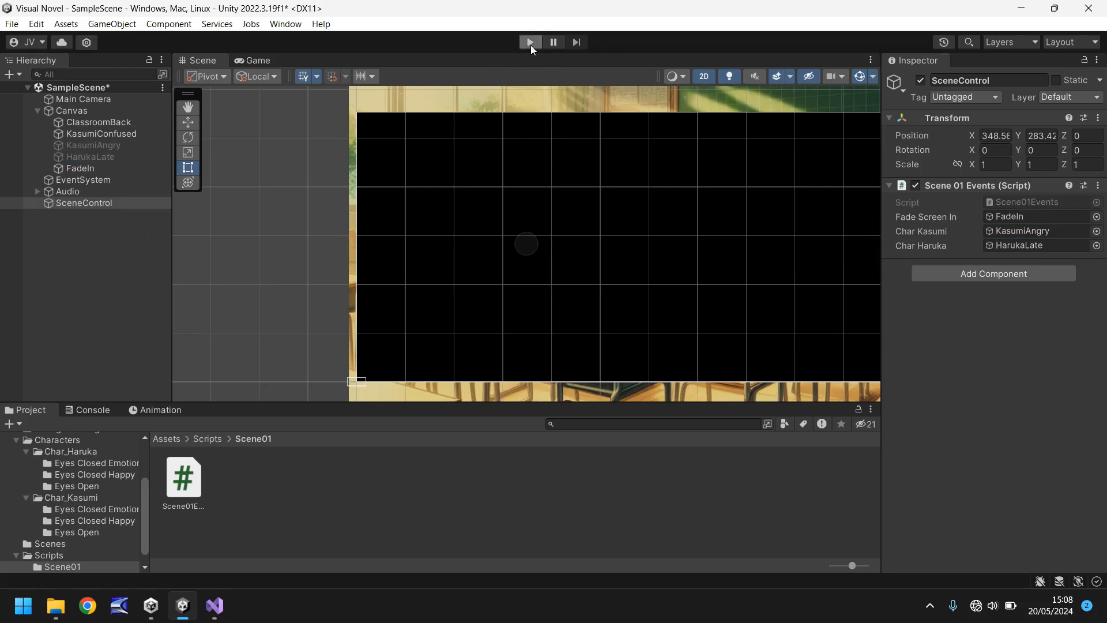
click(528, 42)
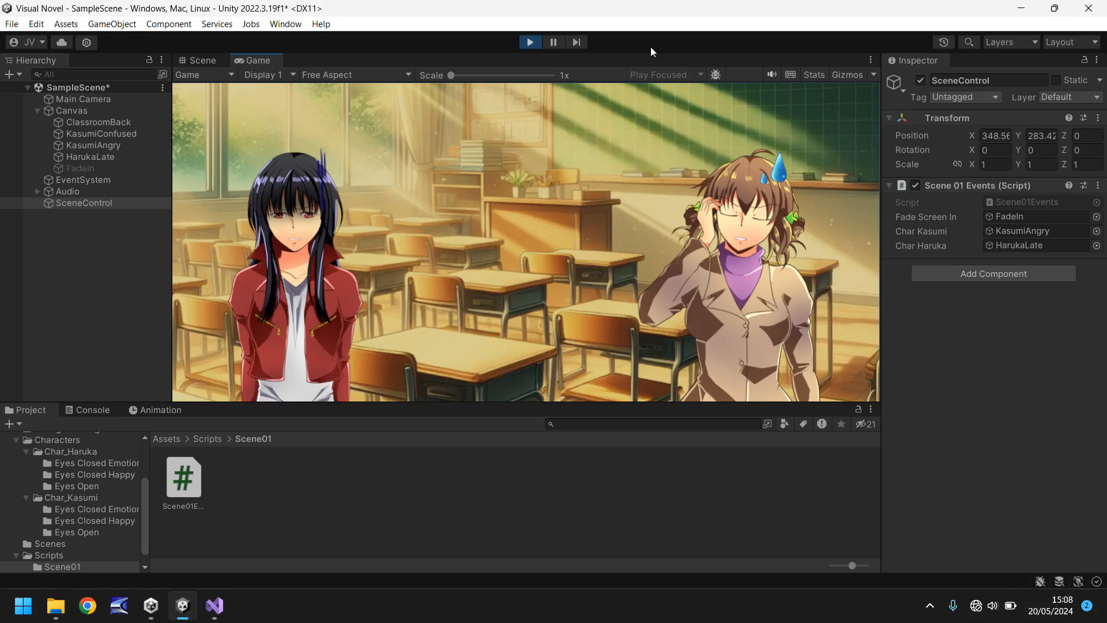
click(202, 60)
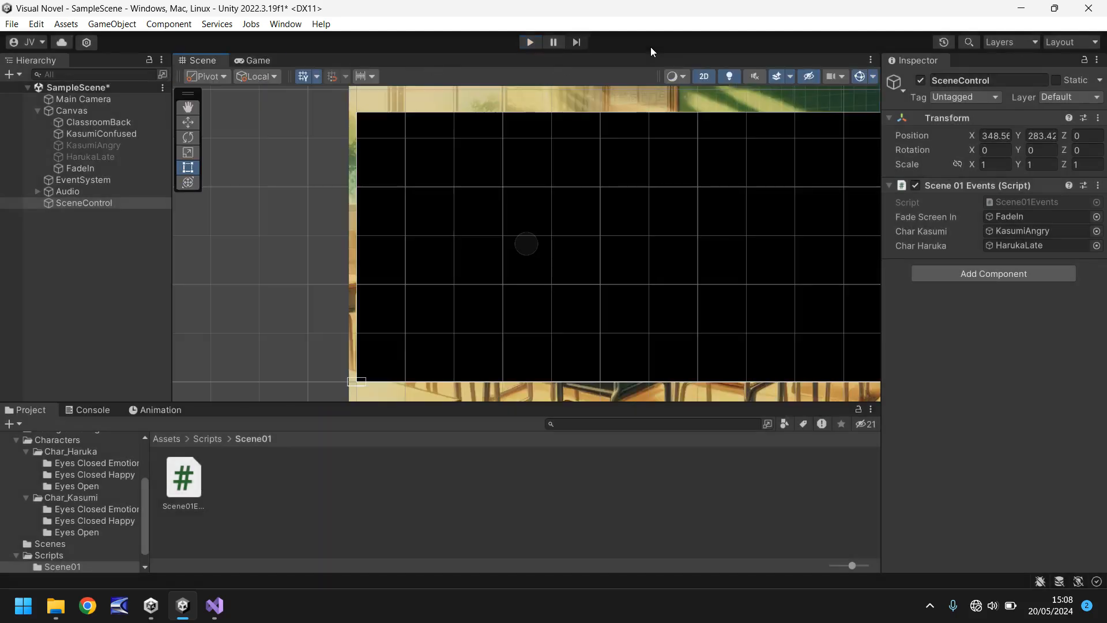